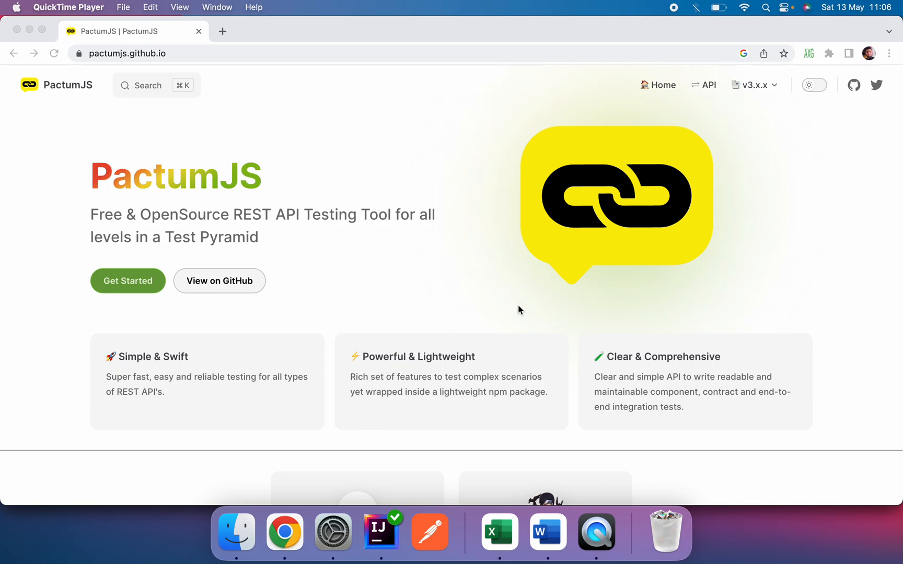
mouse_move(316, 260)
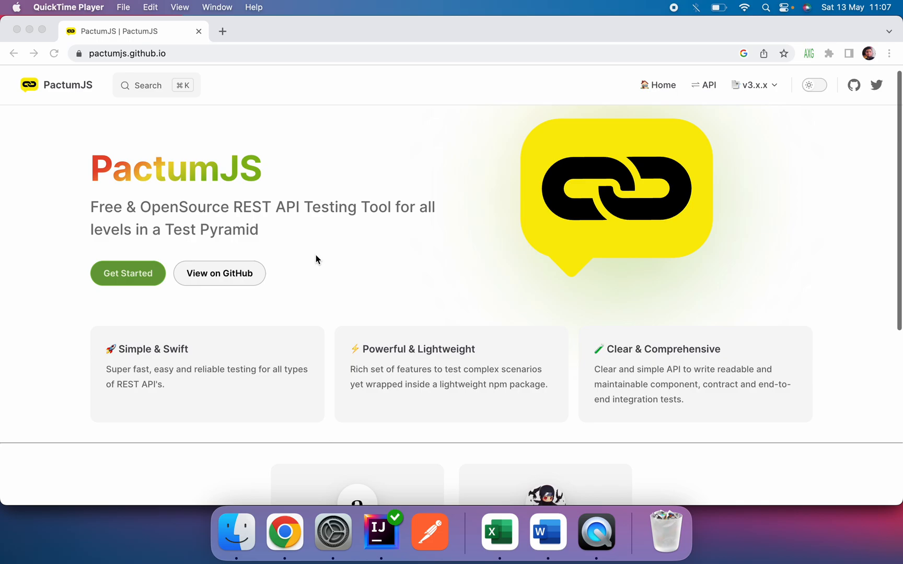
Go to the PactumJS Introduction page from the site's Get Started link
scroll("down", 3)
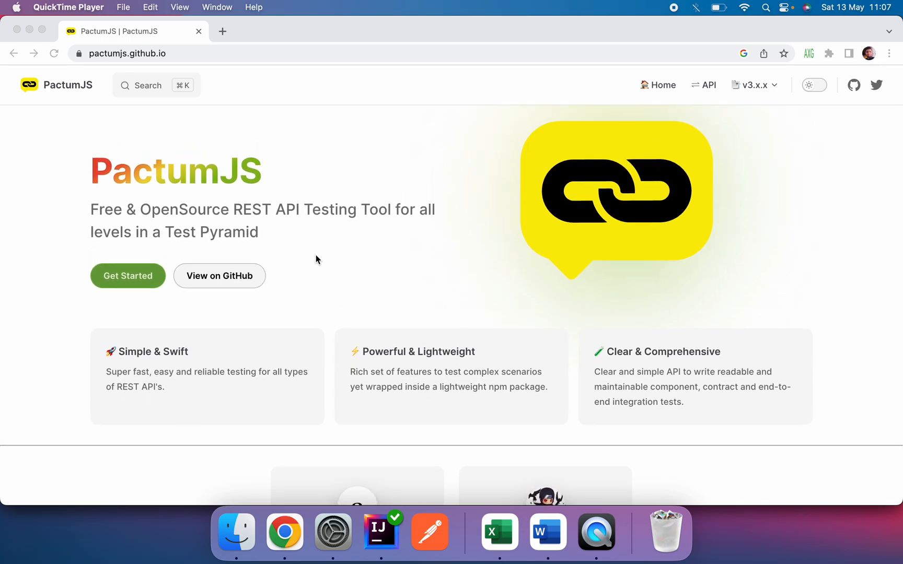
mouse_move(92, 374)
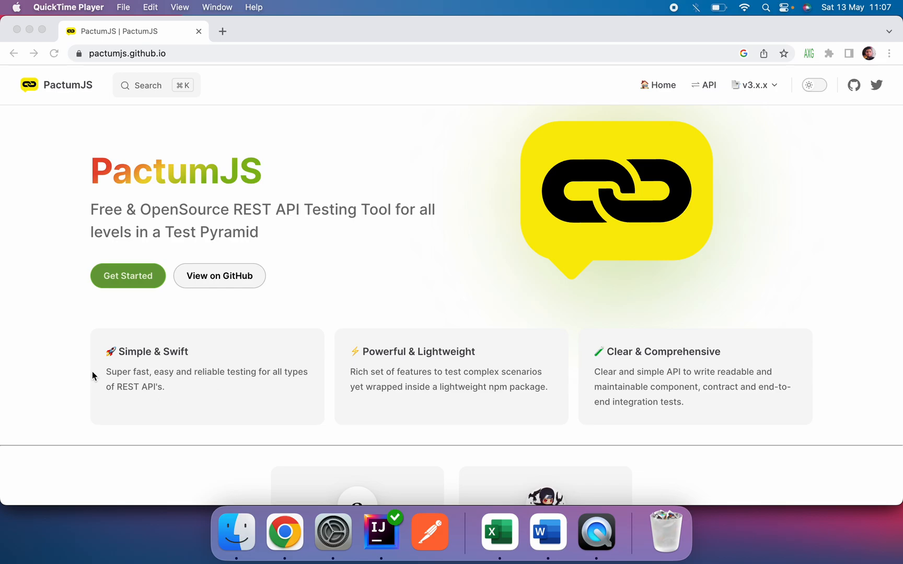
mouse_move(225, 390)
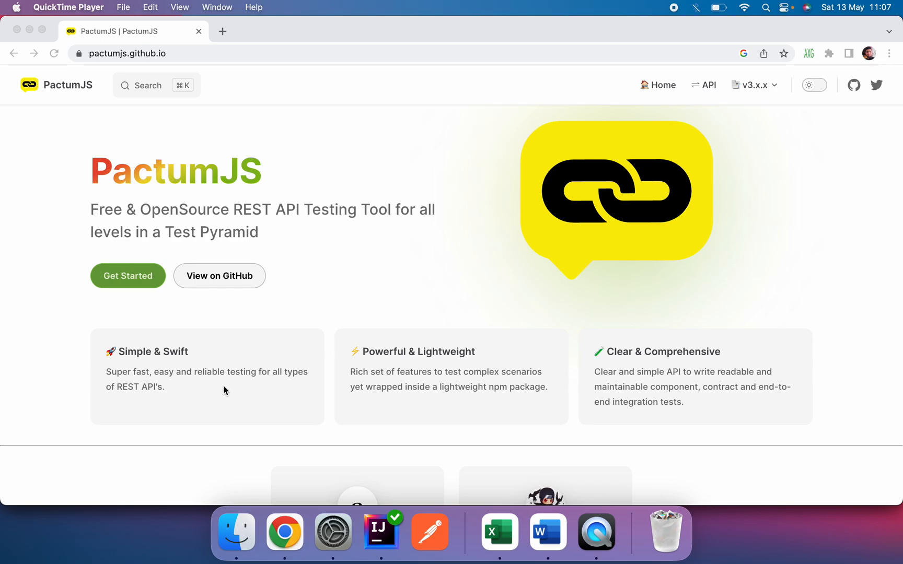
mouse_move(230, 389)
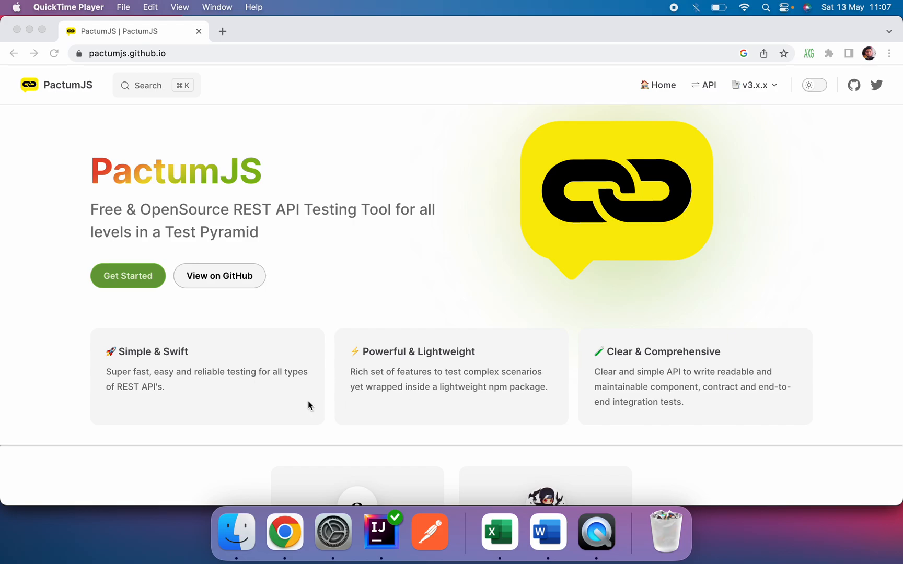
mouse_move(309, 269)
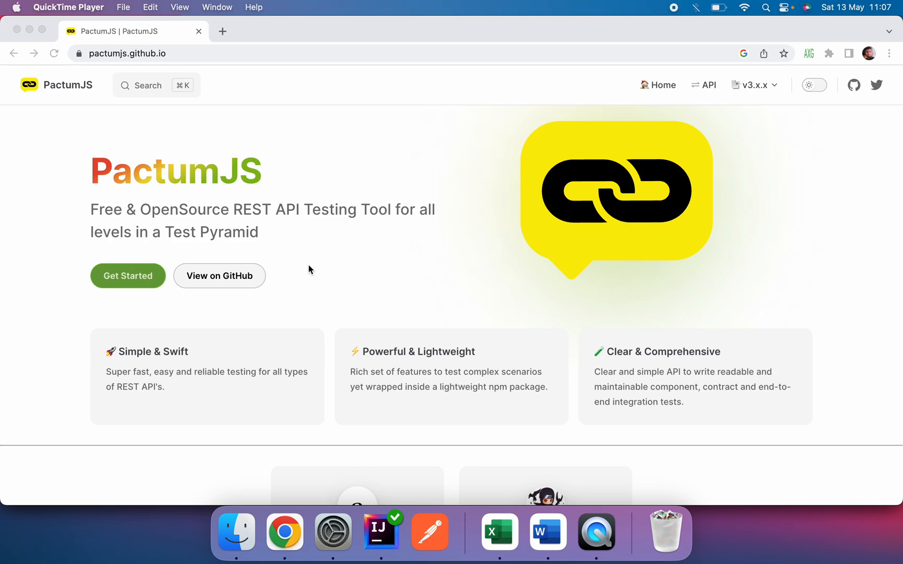
mouse_move(153, 368)
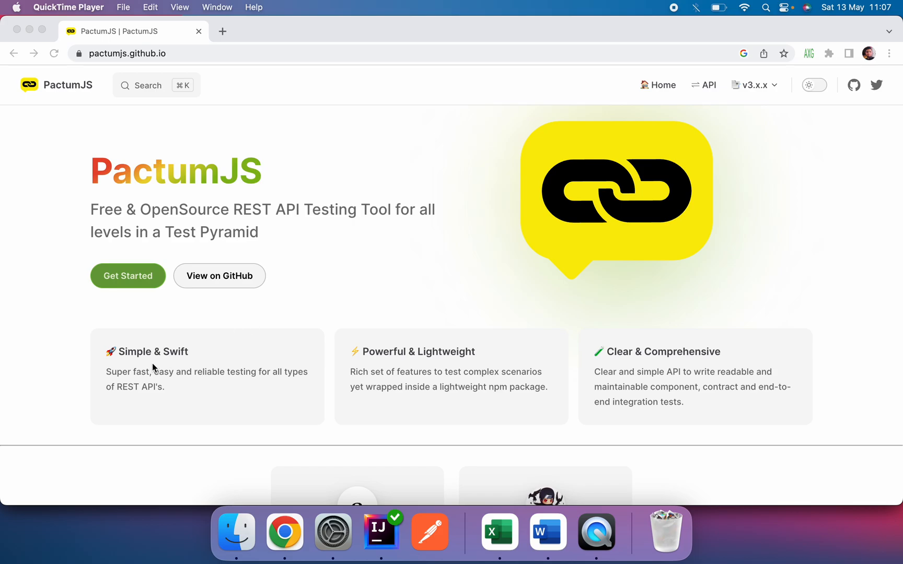
mouse_move(199, 355)
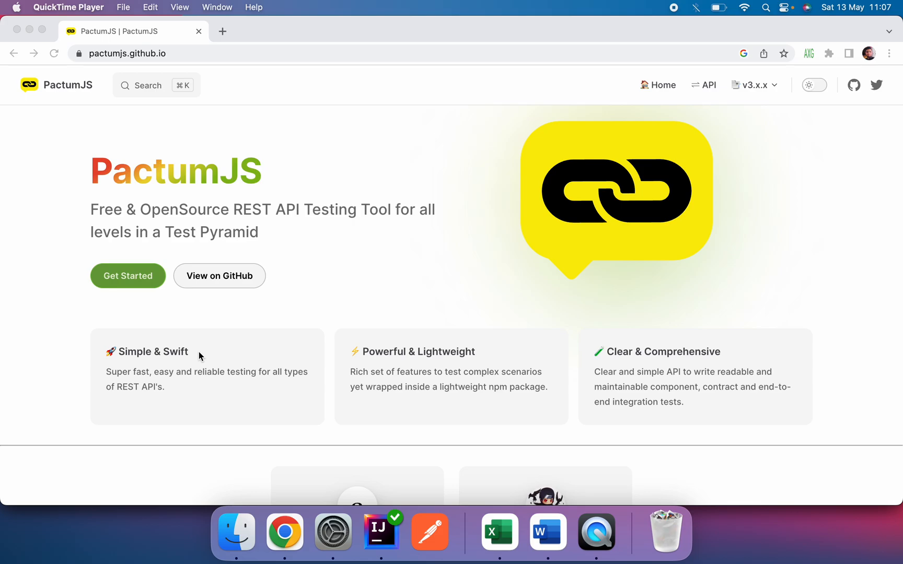
mouse_move(198, 384)
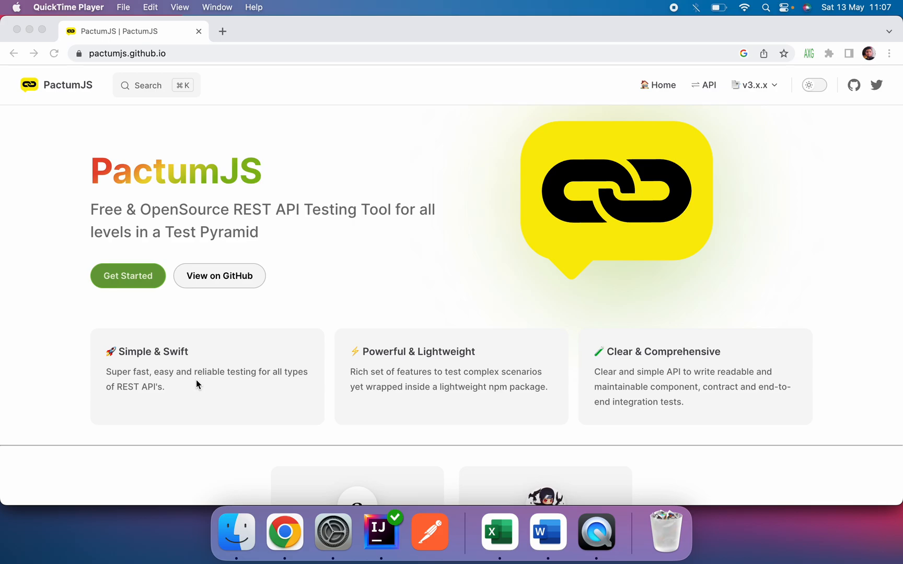
mouse_move(169, 394)
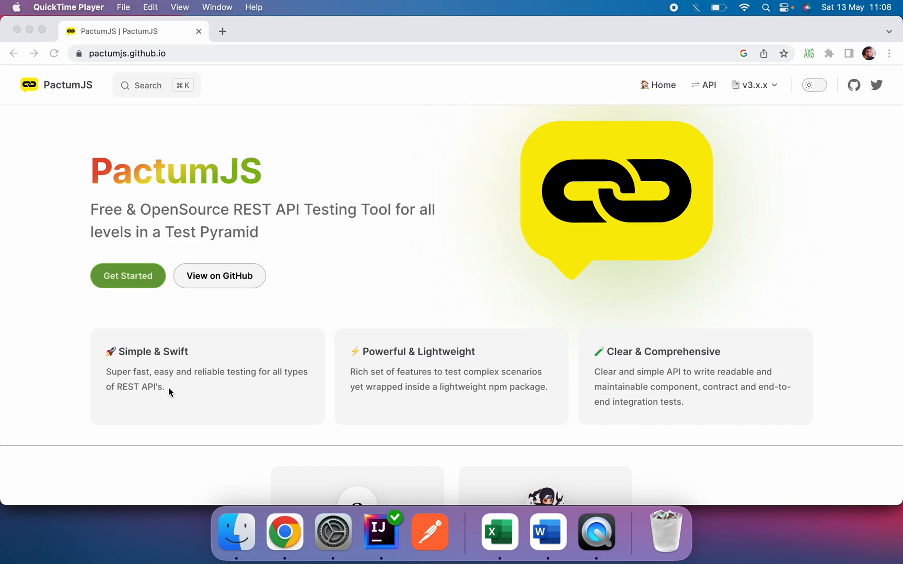
mouse_move(163, 432)
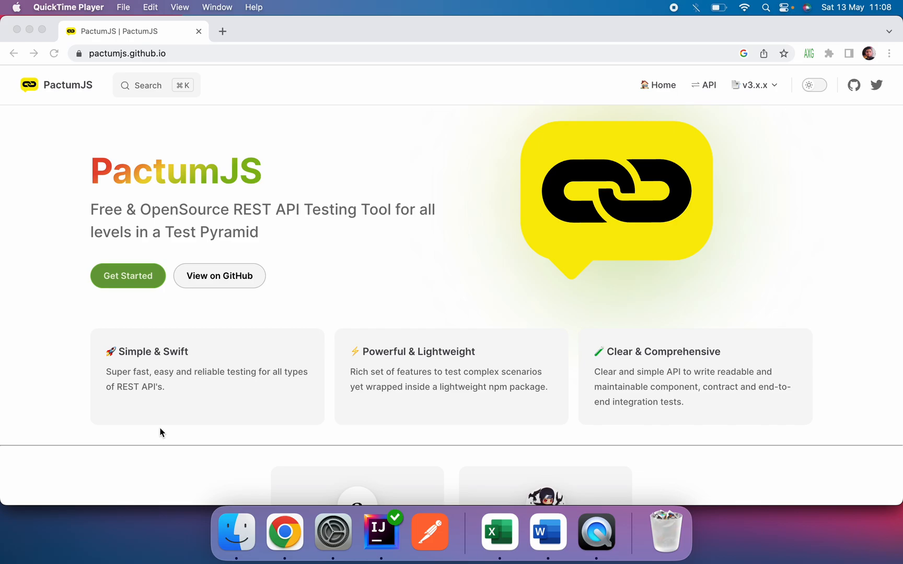
mouse_move(691, 396)
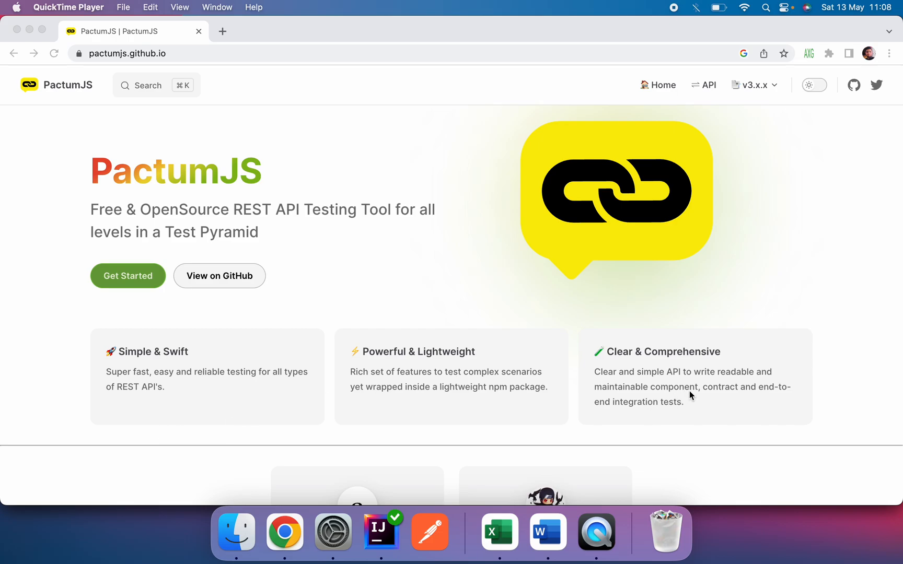
mouse_move(680, 396)
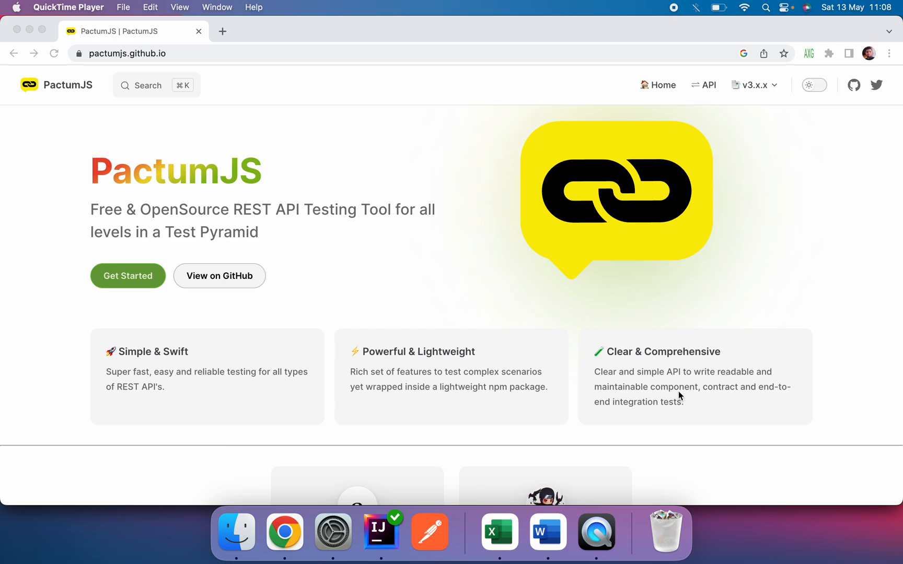
scroll("down", 3)
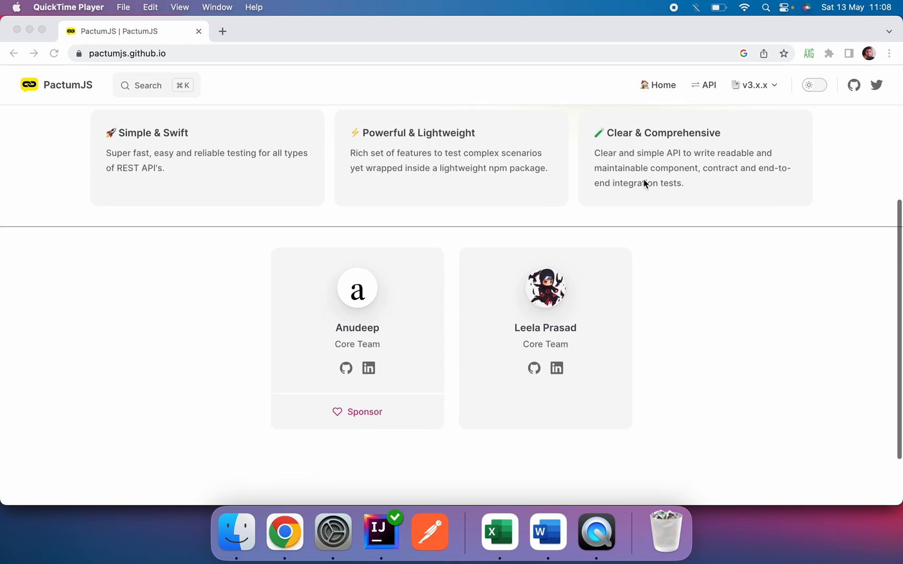
scroll("up", 3)
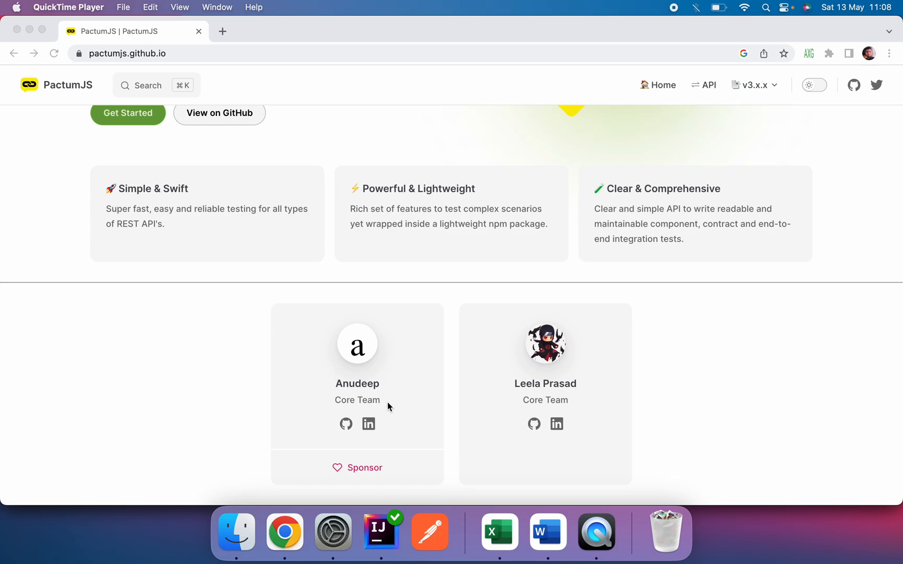
scroll("up", 3)
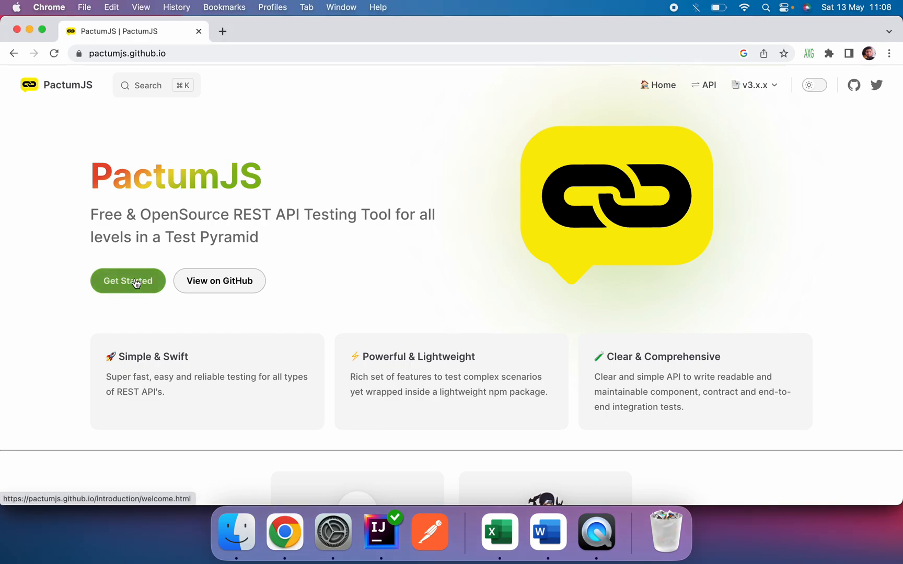
left_click(127, 281)
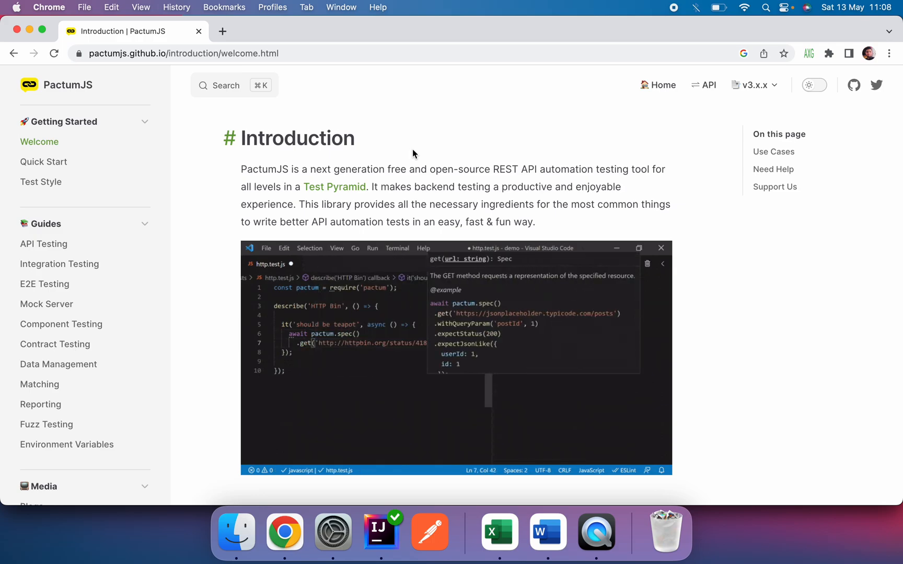
Bring up the context menu for the Test Pyramid link in the opening paragraph
type(".e")
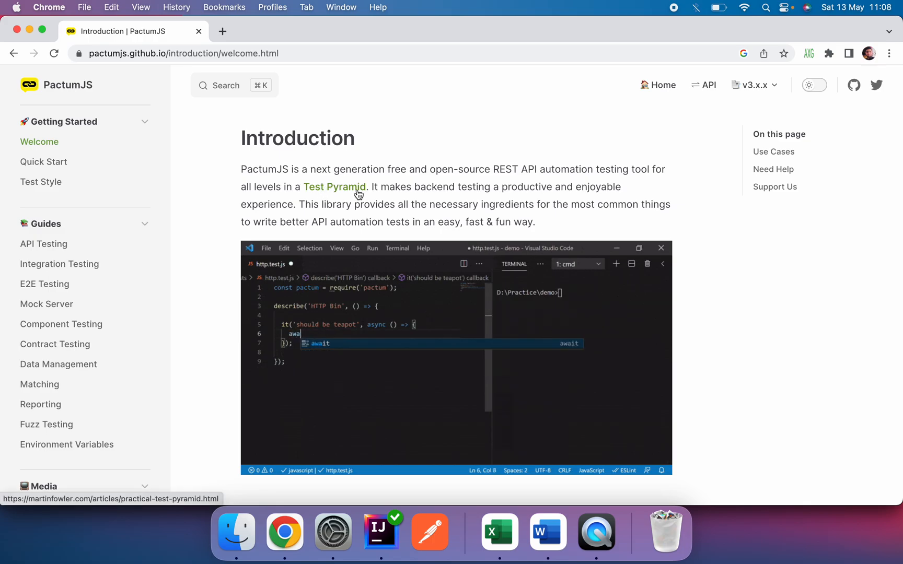
type("pactum.spe")
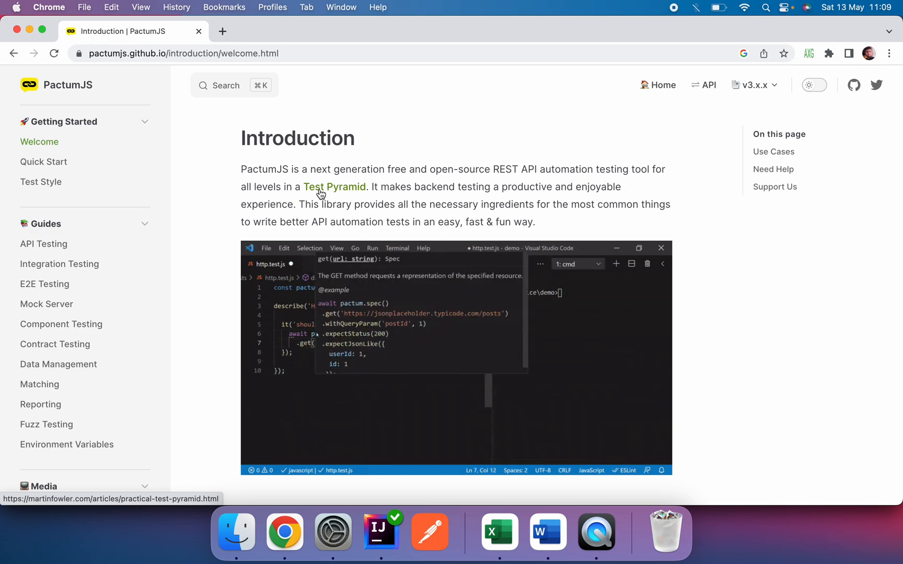
right_click(334, 186)
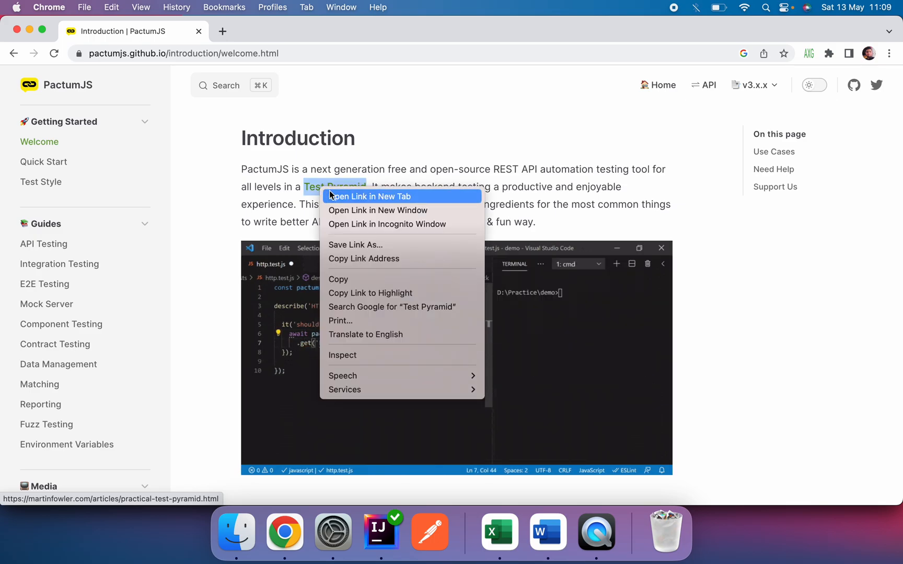
View Martin Fowler's Practical Test Pyramid article down to its Test Pyramid heading
left_click(368, 196)
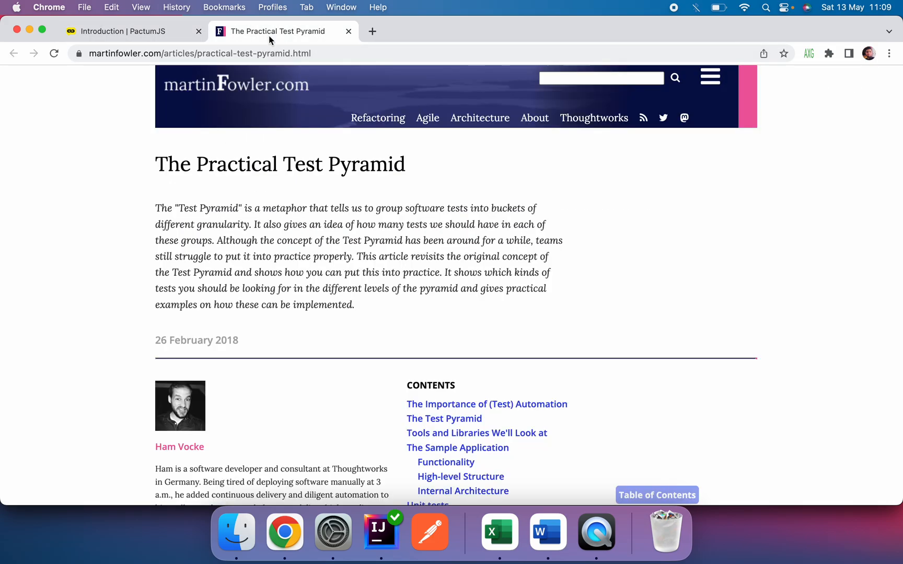
mouse_move(344, 235)
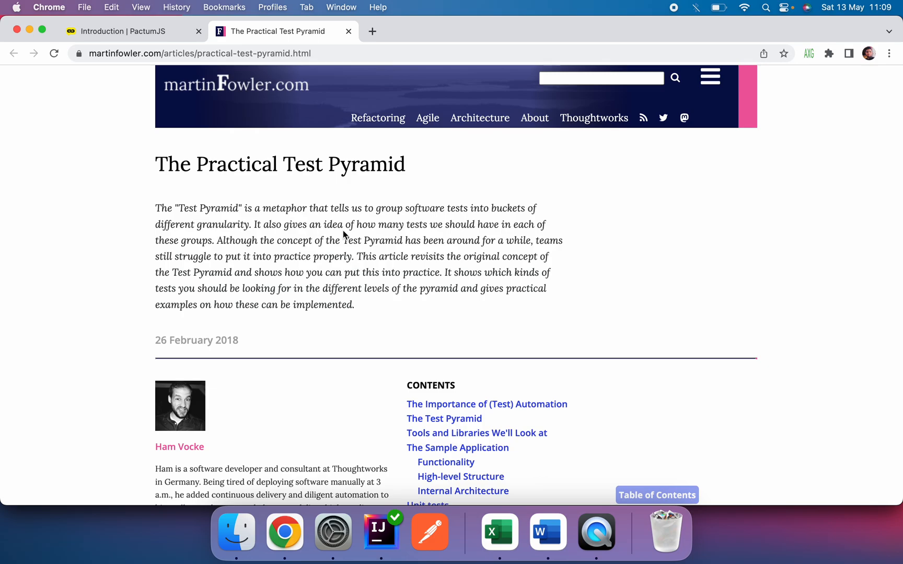
scroll("down", 3)
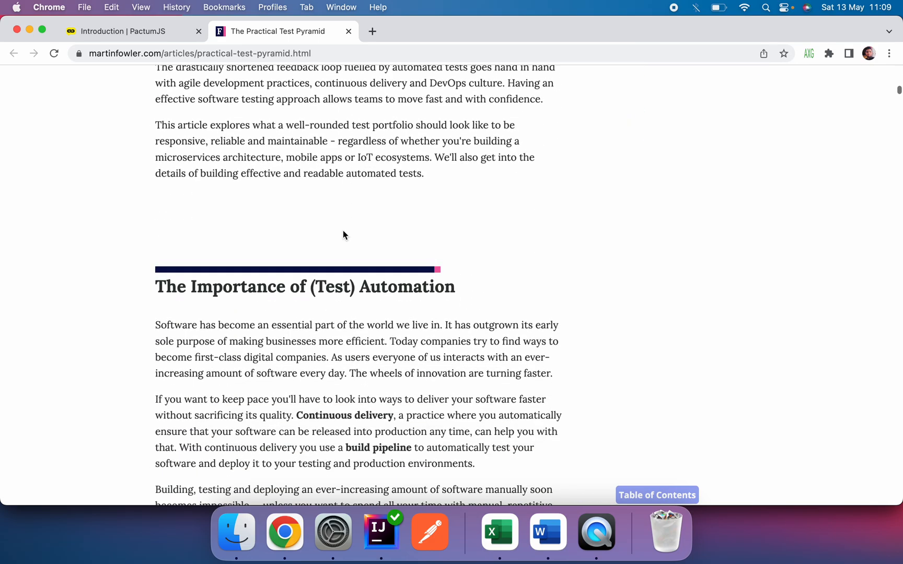
scroll("down", 3)
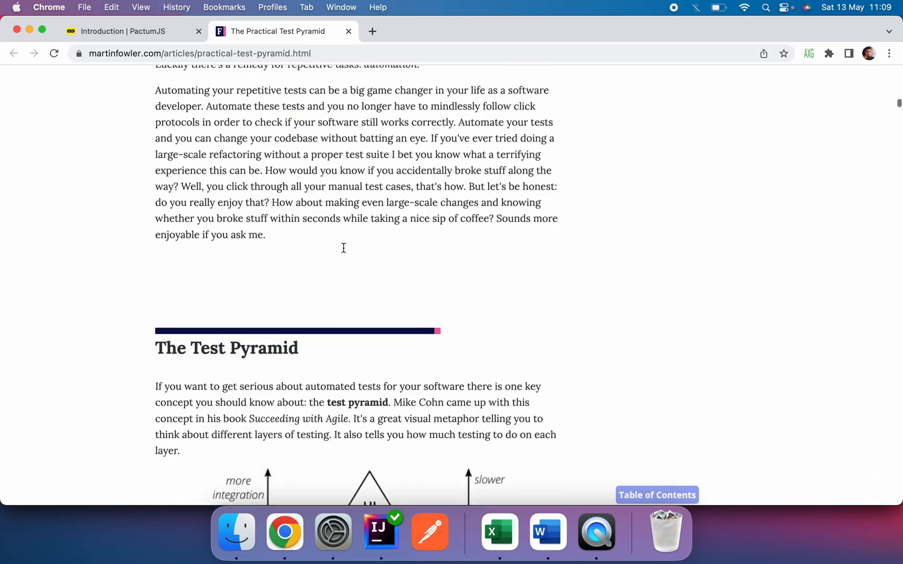
Scroll to the three-layer test pyramid diagram of unit, service and UI tests
scroll("down", 3)
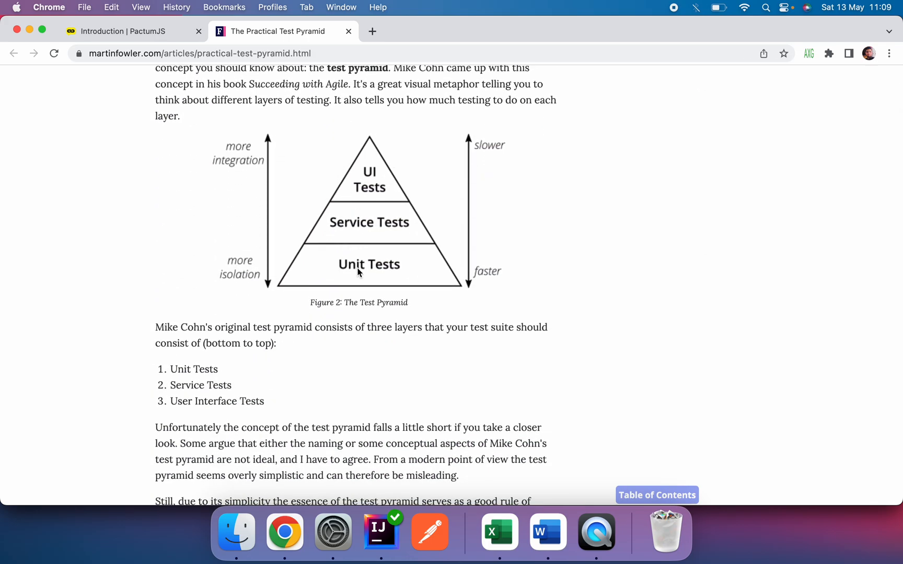
mouse_move(331, 272)
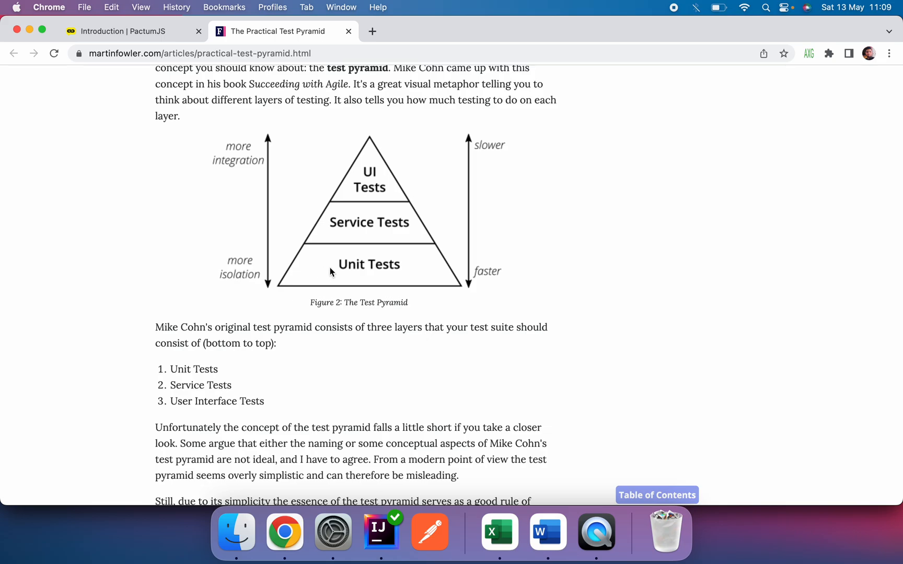
mouse_move(397, 263)
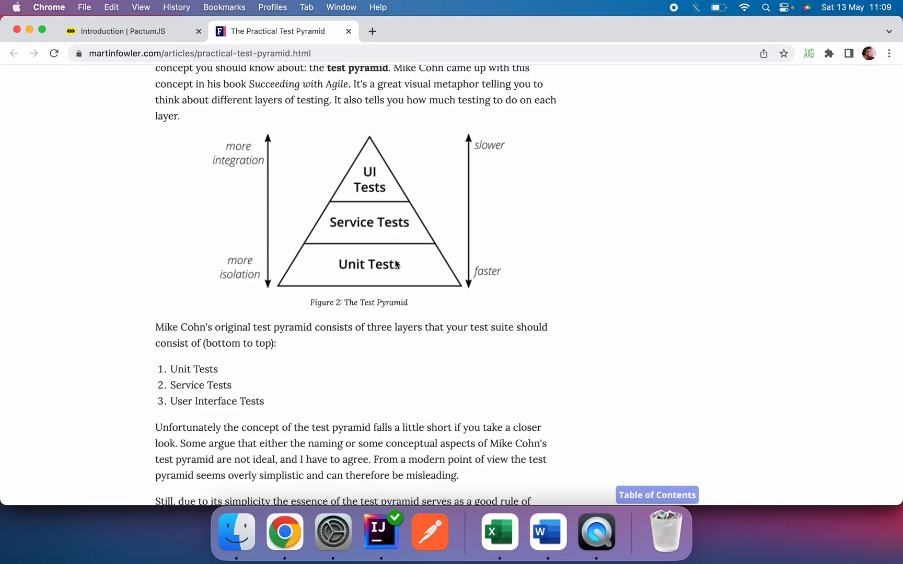
mouse_move(392, 246)
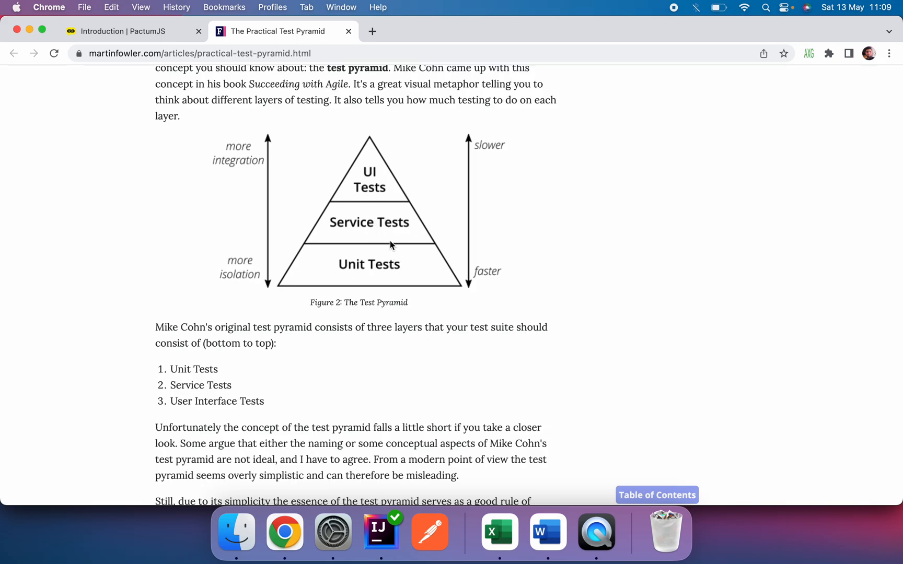
mouse_move(406, 265)
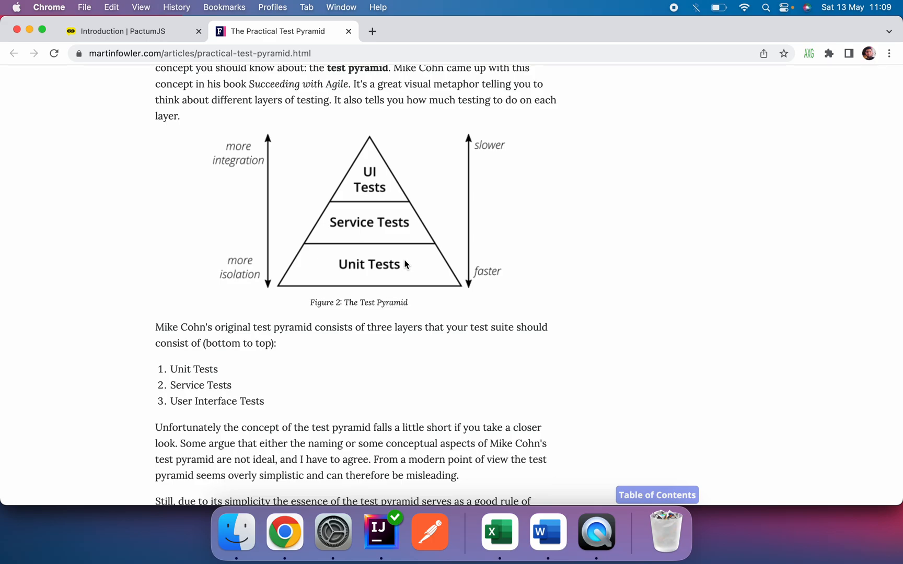
mouse_move(302, 272)
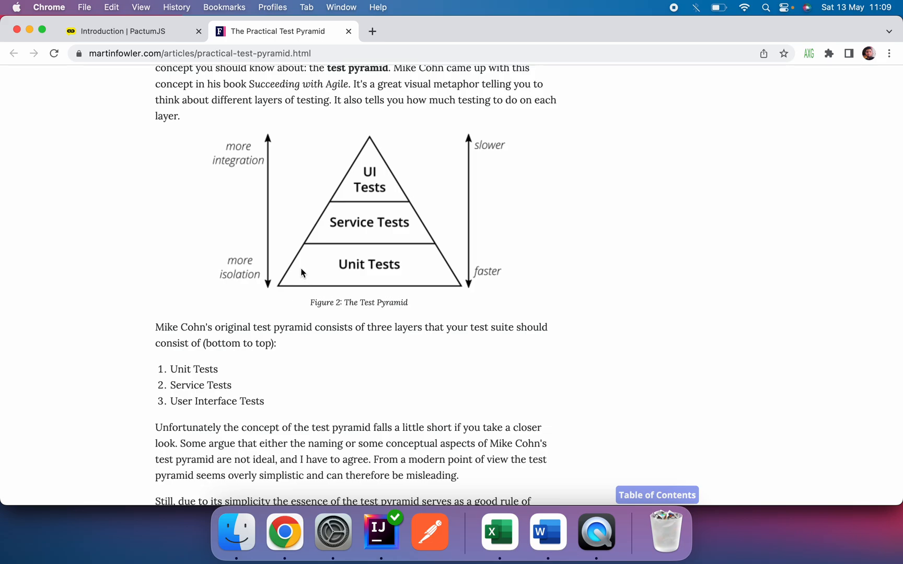
mouse_move(408, 269)
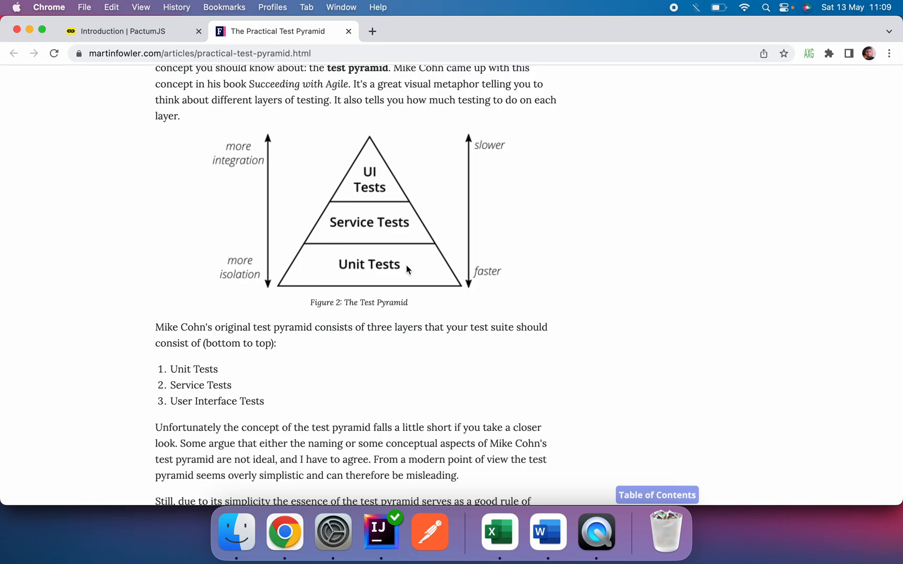
mouse_move(469, 284)
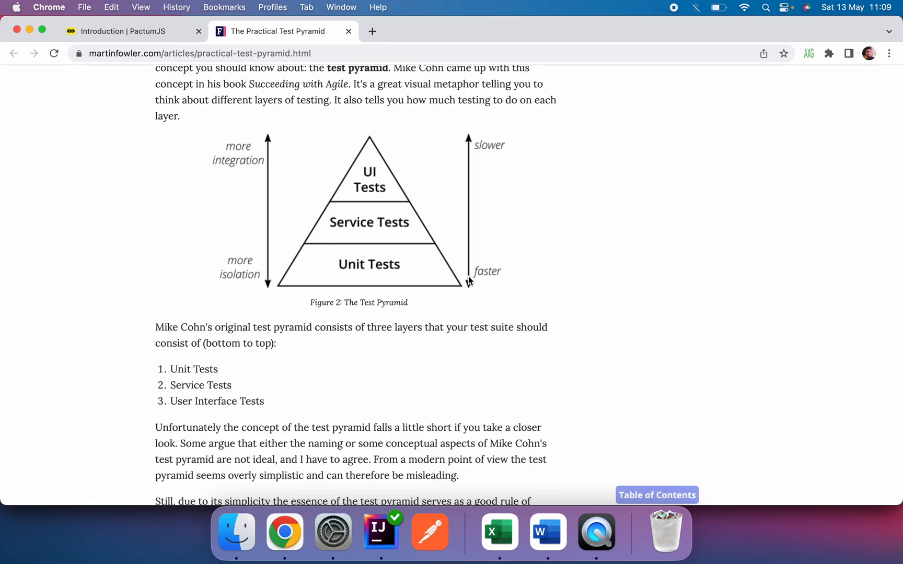
mouse_move(258, 281)
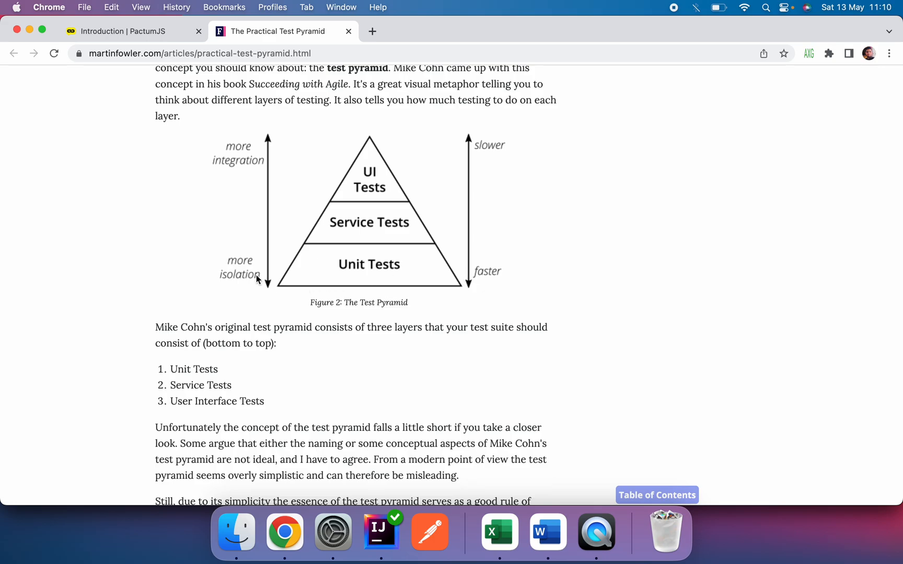
mouse_move(376, 283)
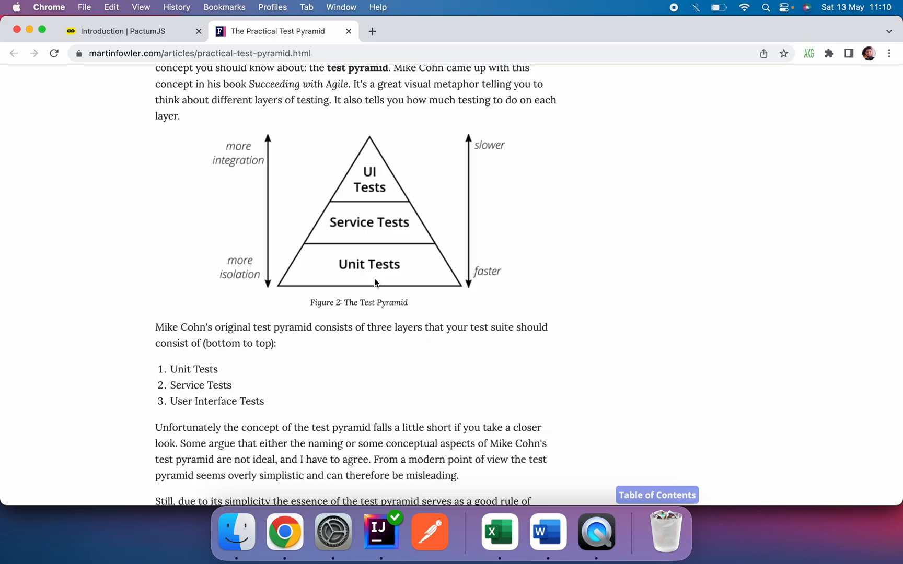
mouse_move(353, 234)
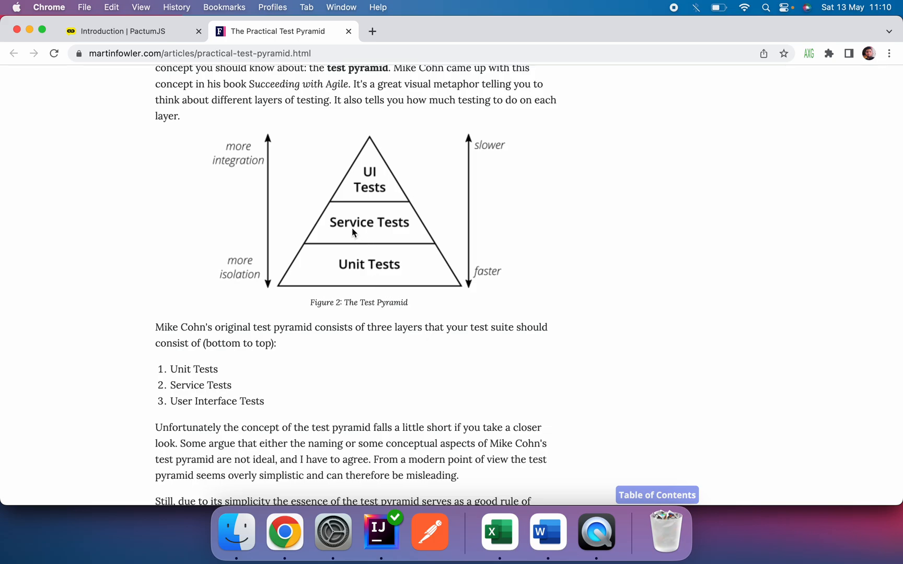
mouse_move(352, 224)
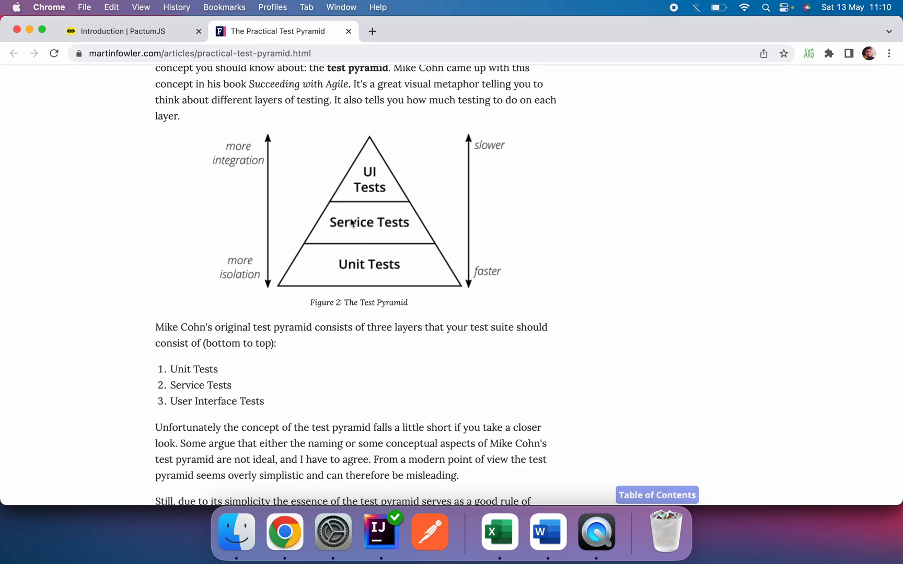
mouse_move(369, 195)
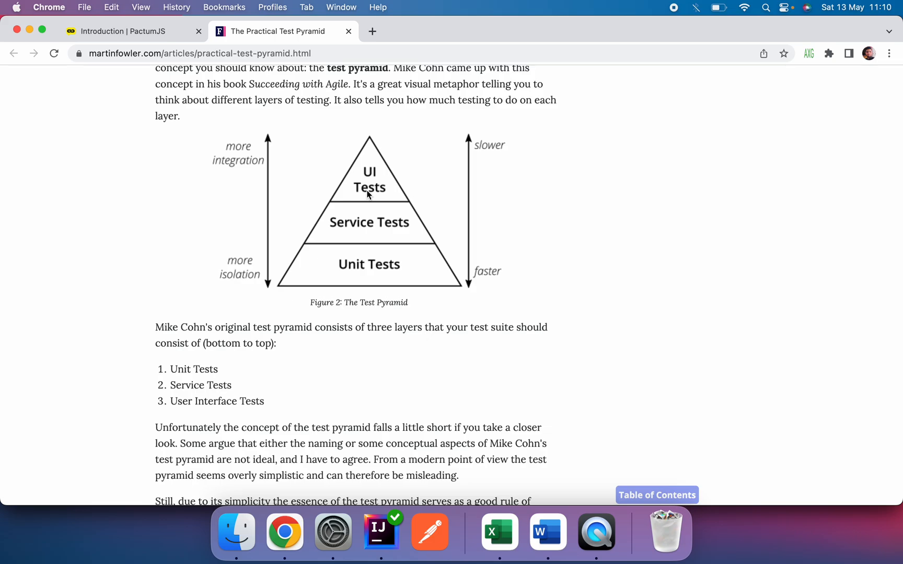
mouse_move(393, 193)
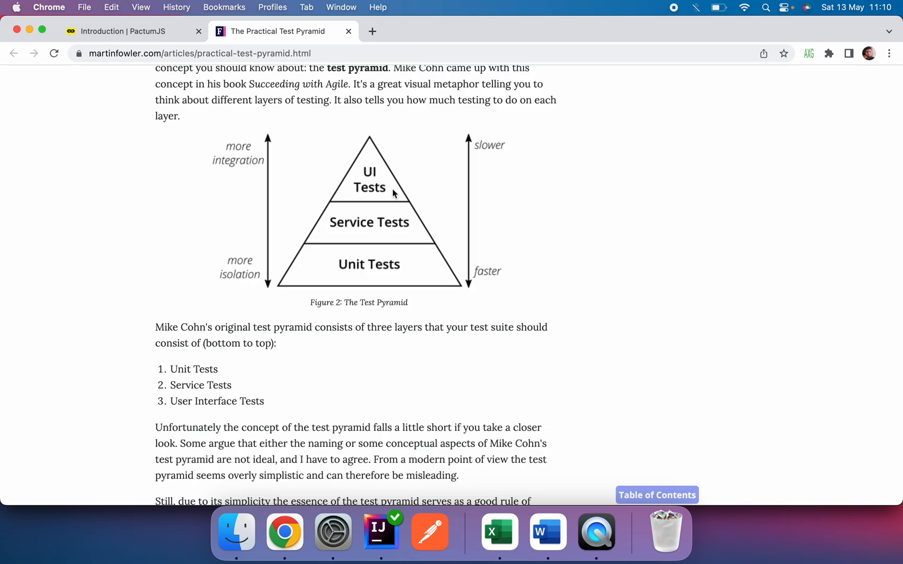
mouse_move(385, 243)
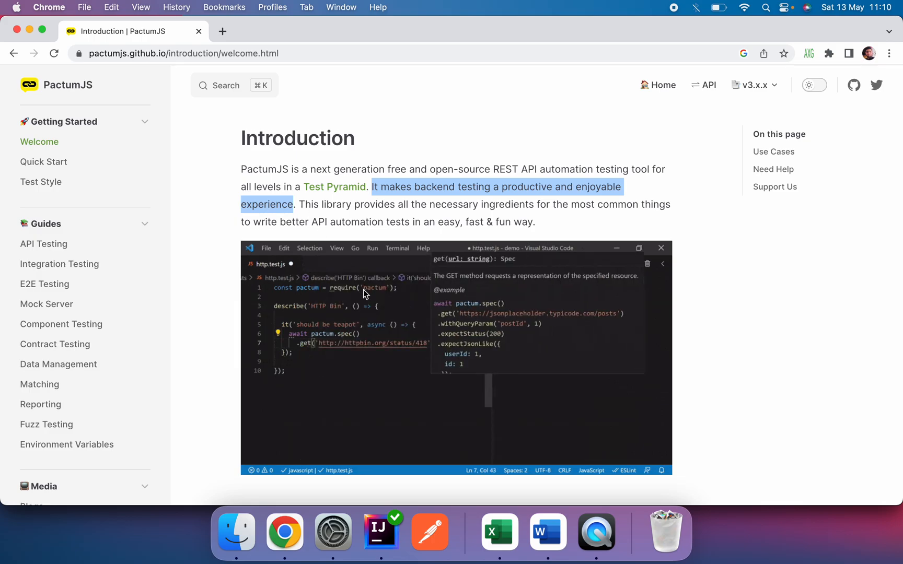
Scroll past the demo video to the Use Cases list of supported testing types
scroll("down", 3)
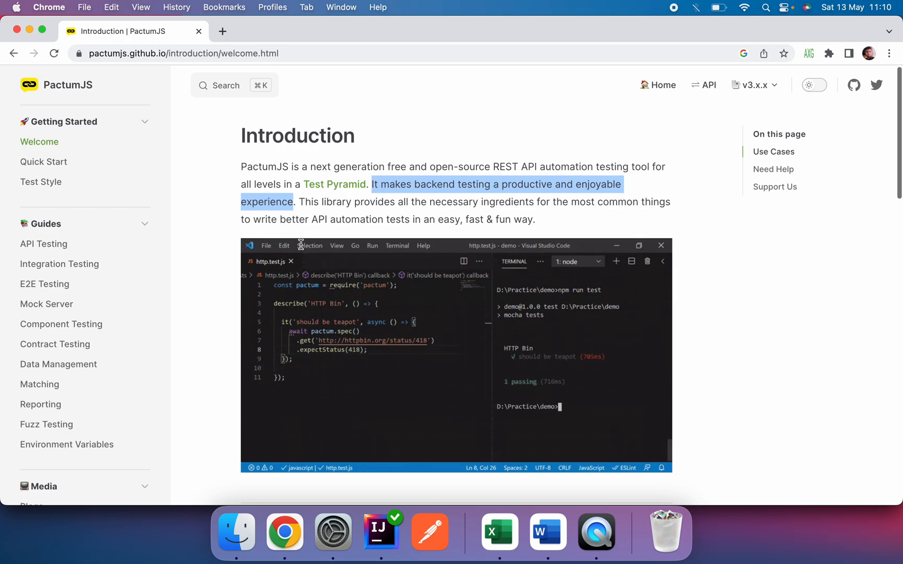
scroll("down", 3)
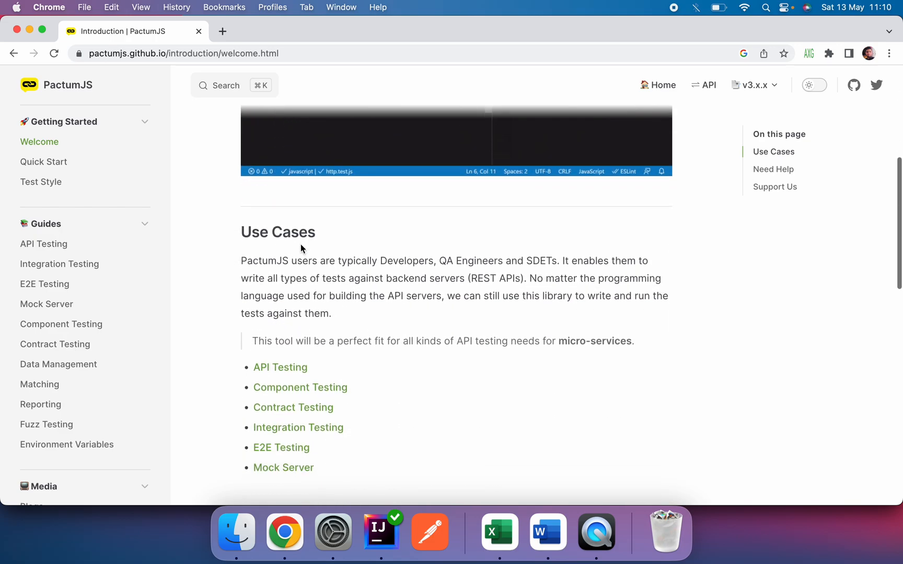
scroll("down", 3)
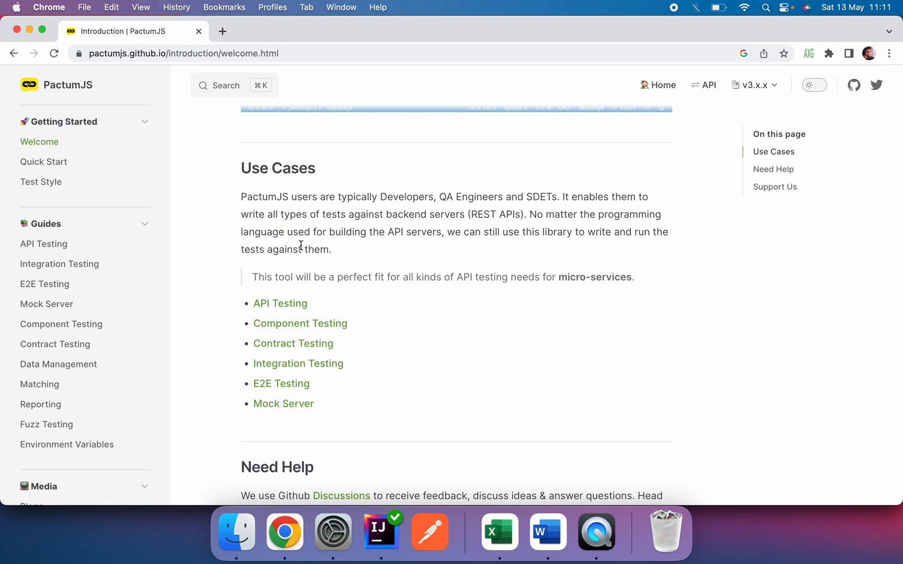
mouse_move(375, 315)
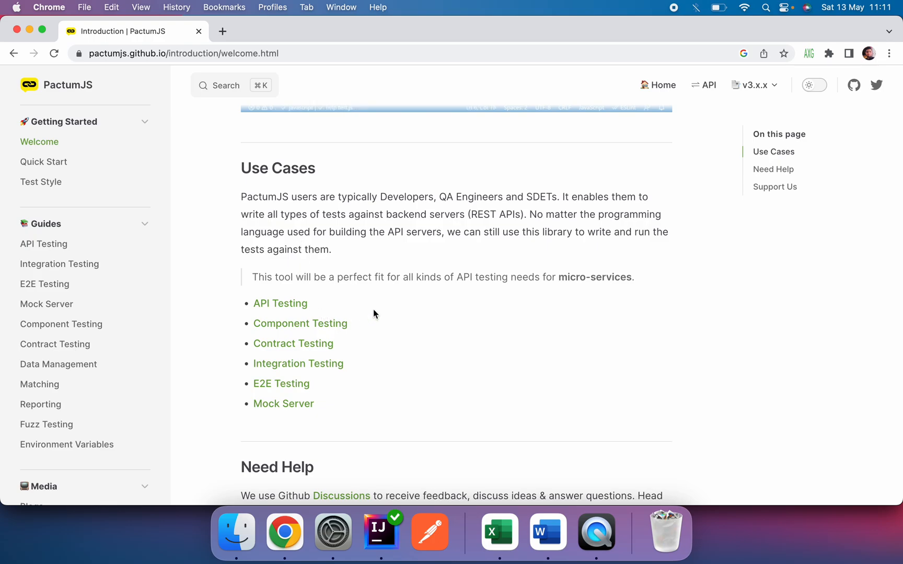
mouse_move(413, 316)
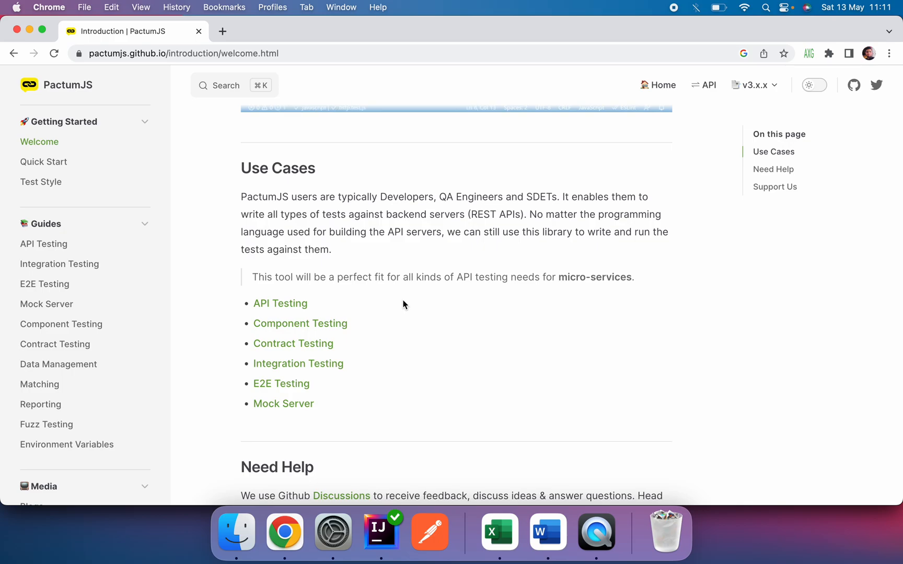
scroll("down", 3)
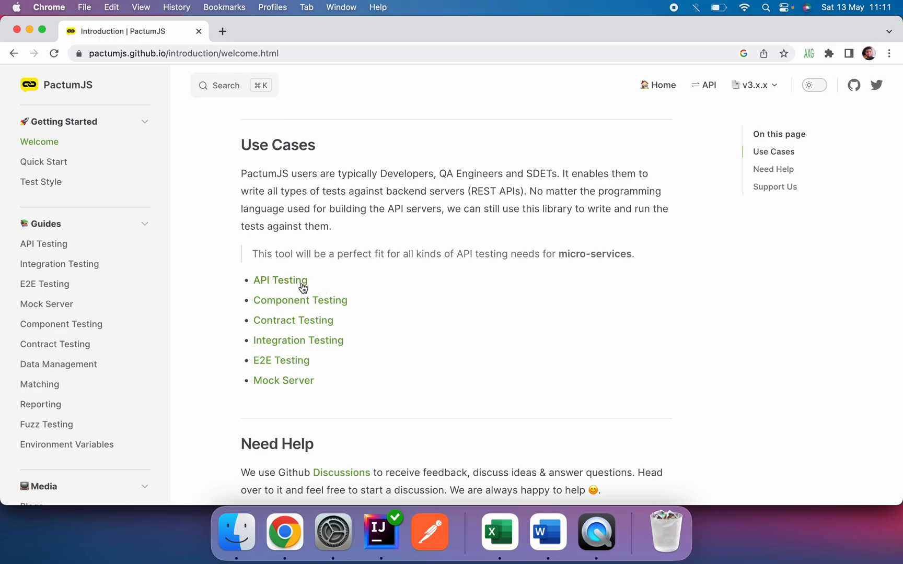
mouse_move(414, 223)
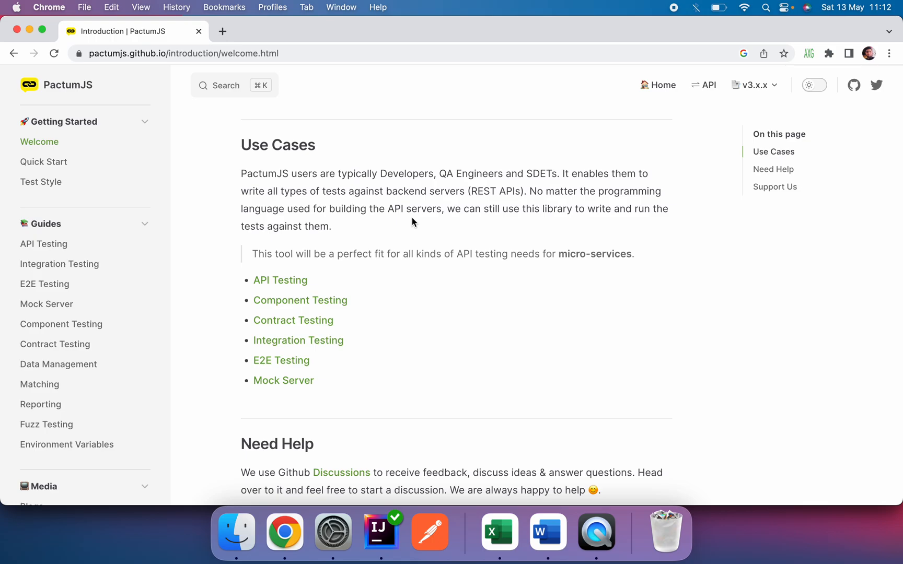
mouse_move(345, 304)
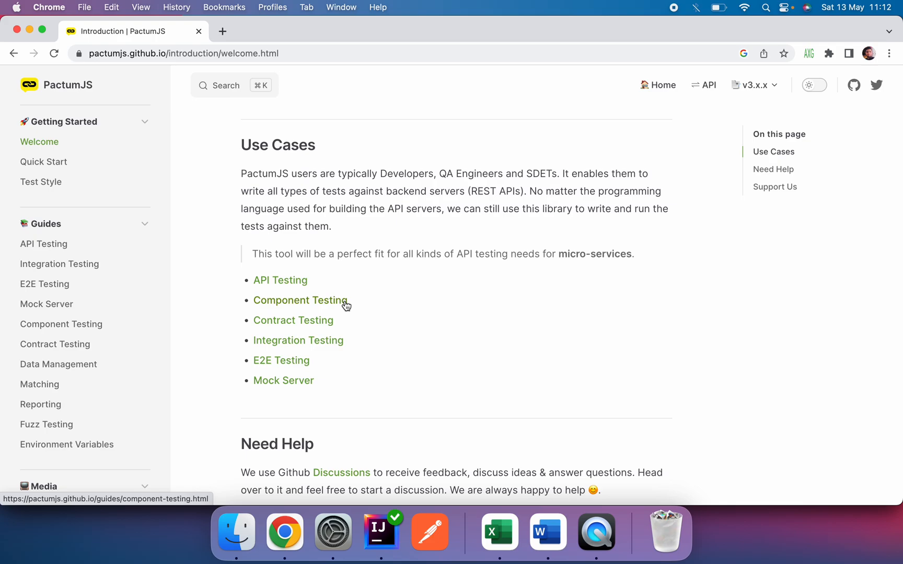
right_click(300, 301)
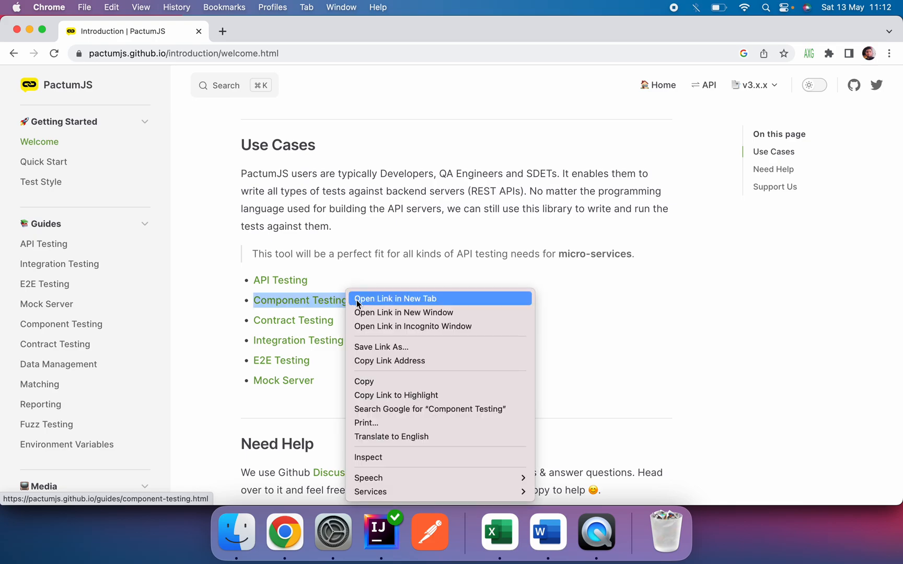
left_click(395, 298)
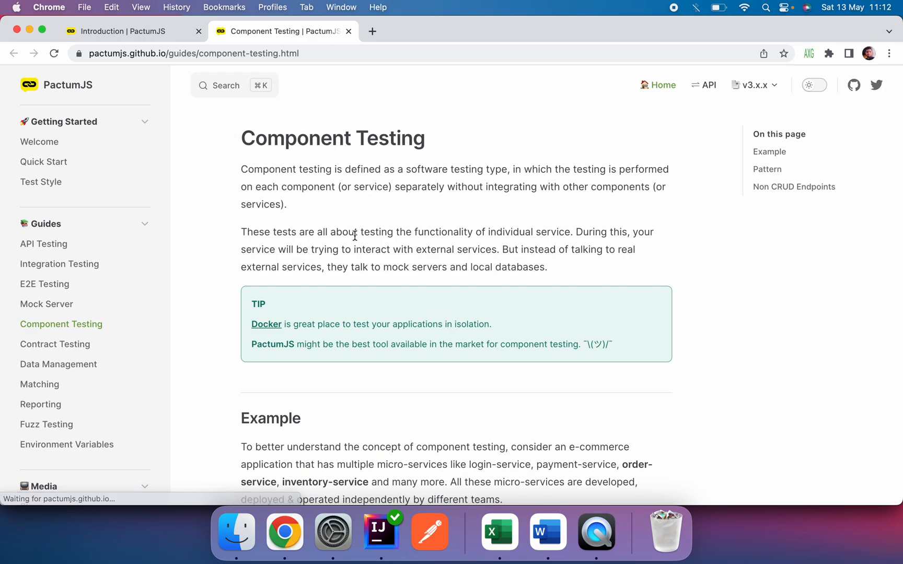
scroll("down", 3)
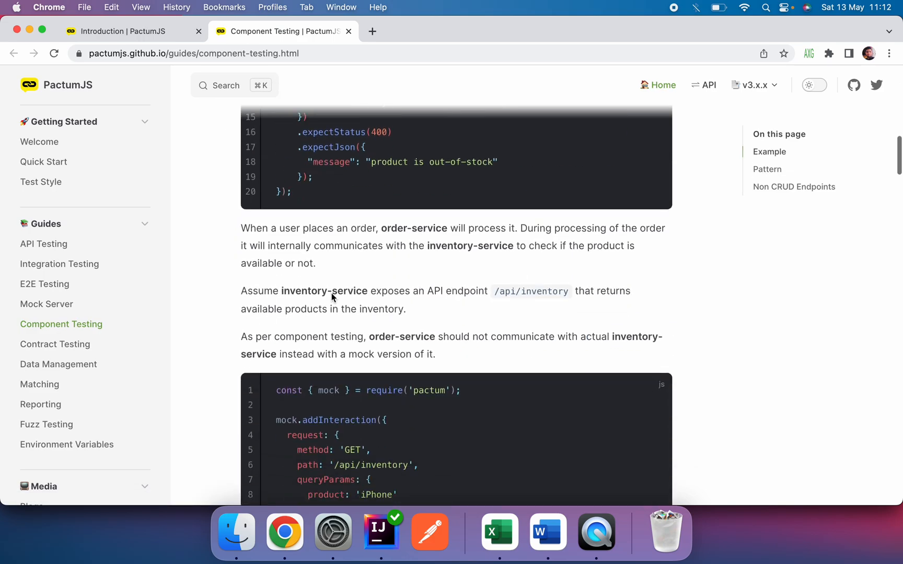
scroll("down", 3)
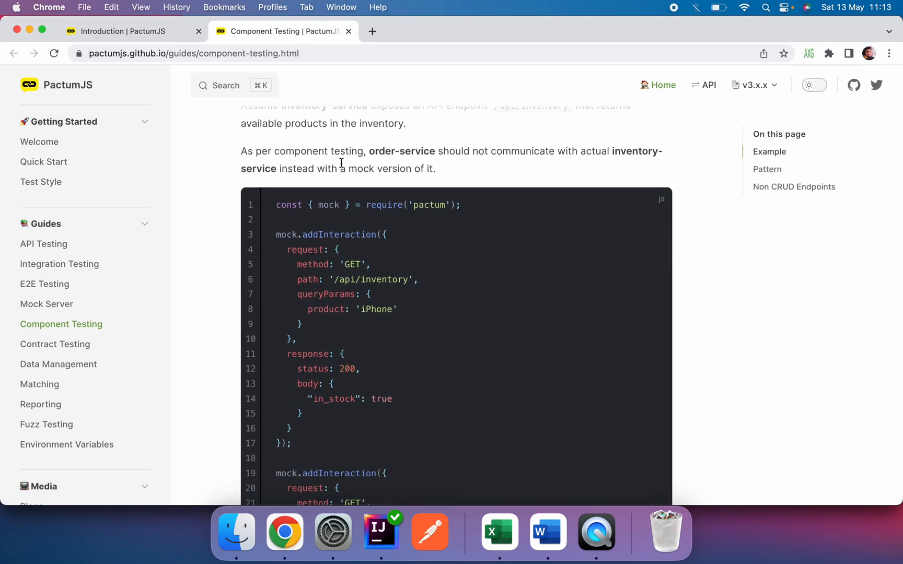
scroll("down", 3)
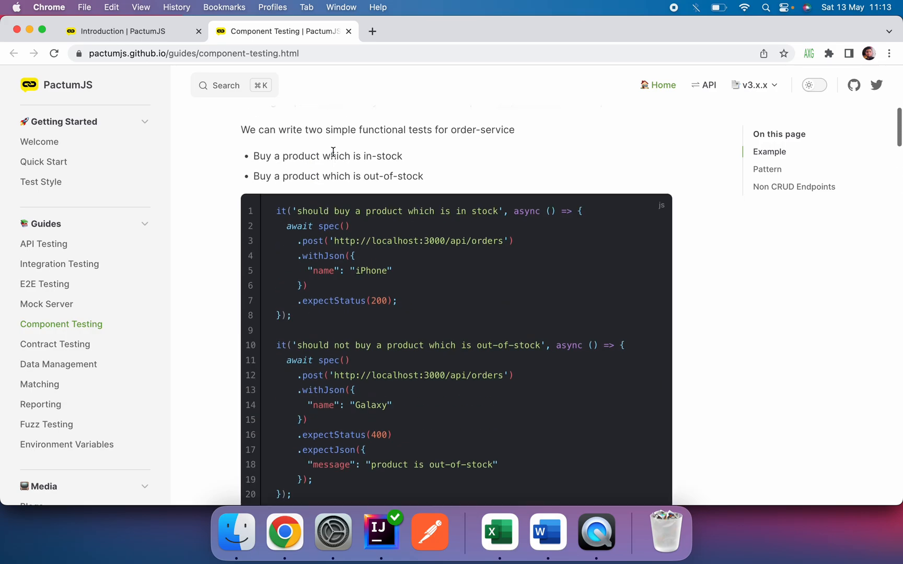
scroll("up", 3)
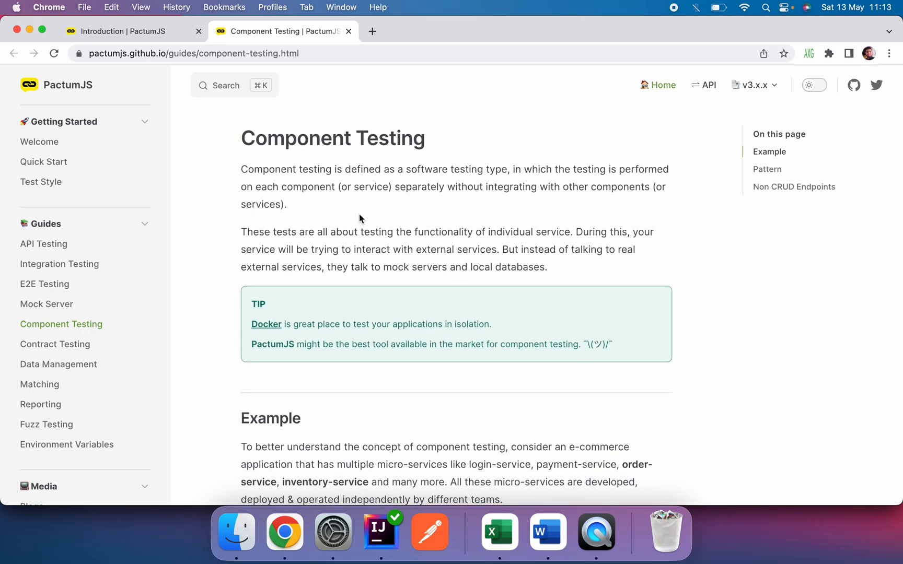
mouse_move(452, 181)
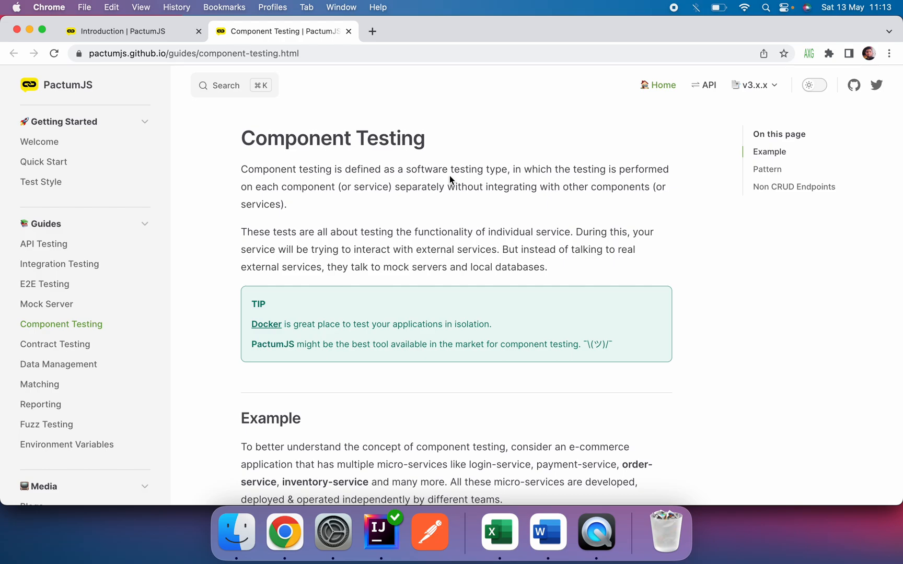
mouse_move(359, 188)
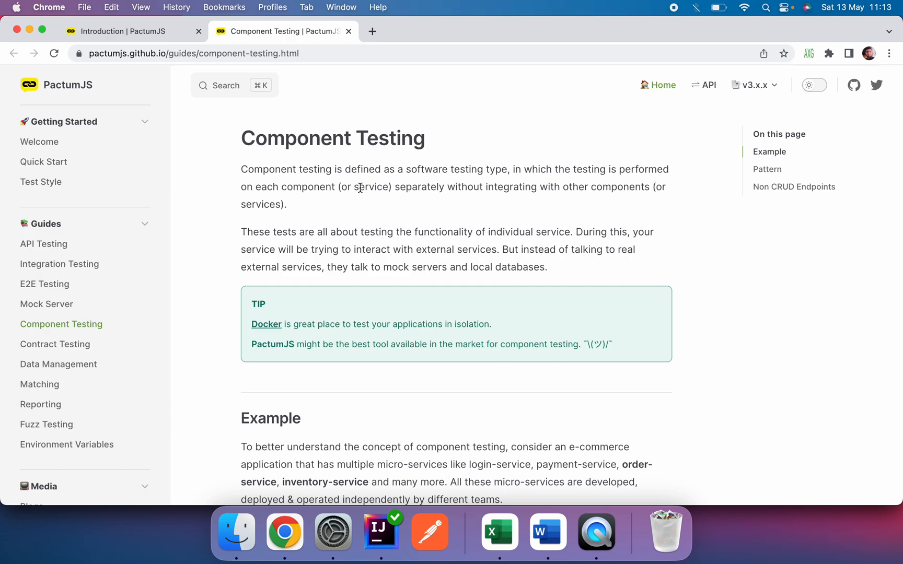
double_click(371, 185)
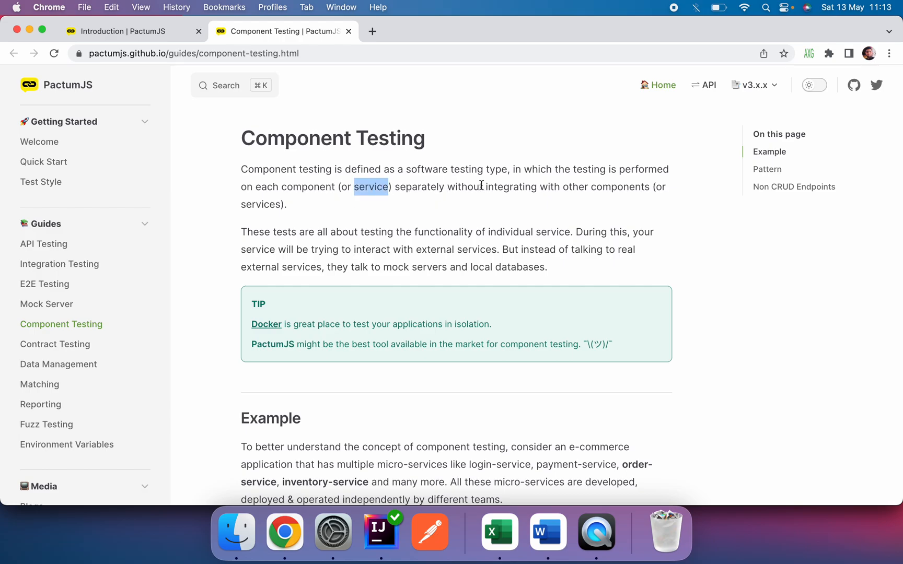
mouse_move(297, 193)
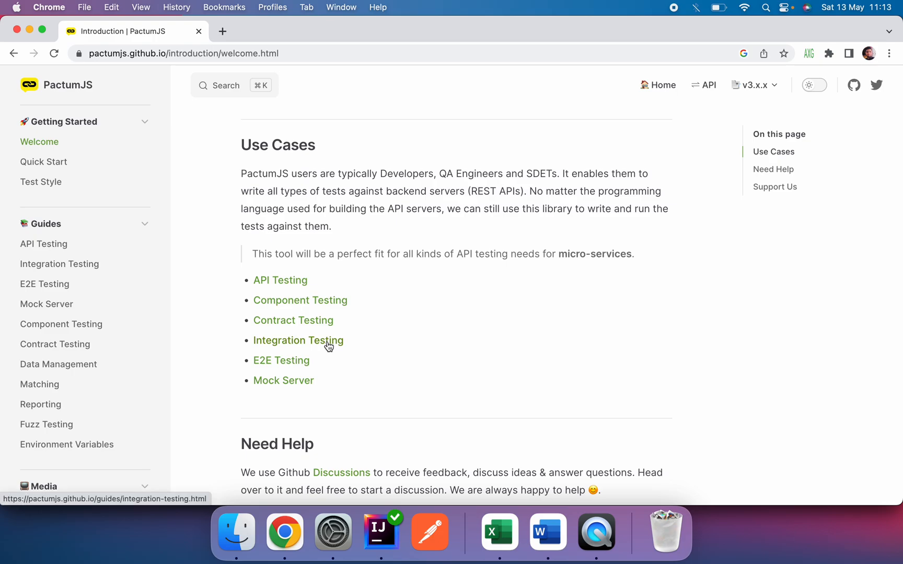
mouse_move(452, 327)
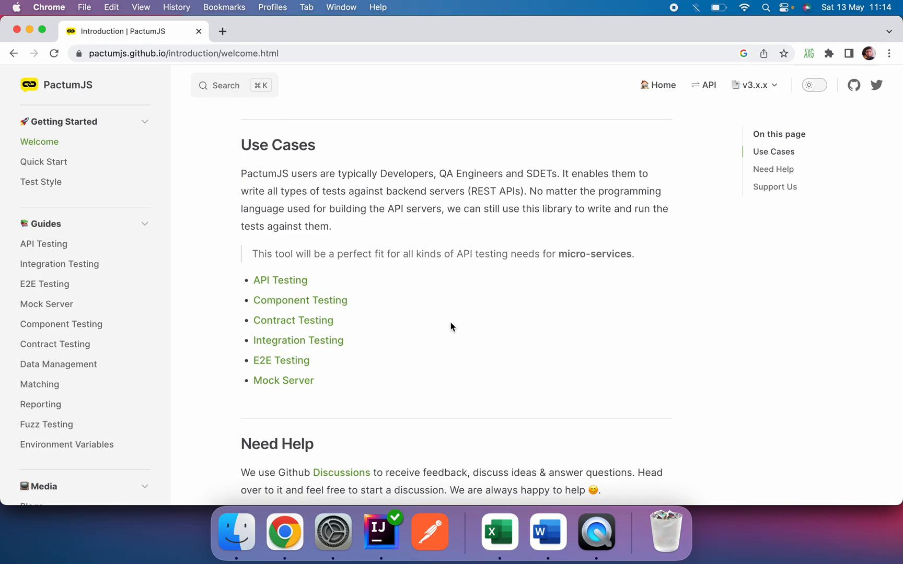
mouse_move(385, 353)
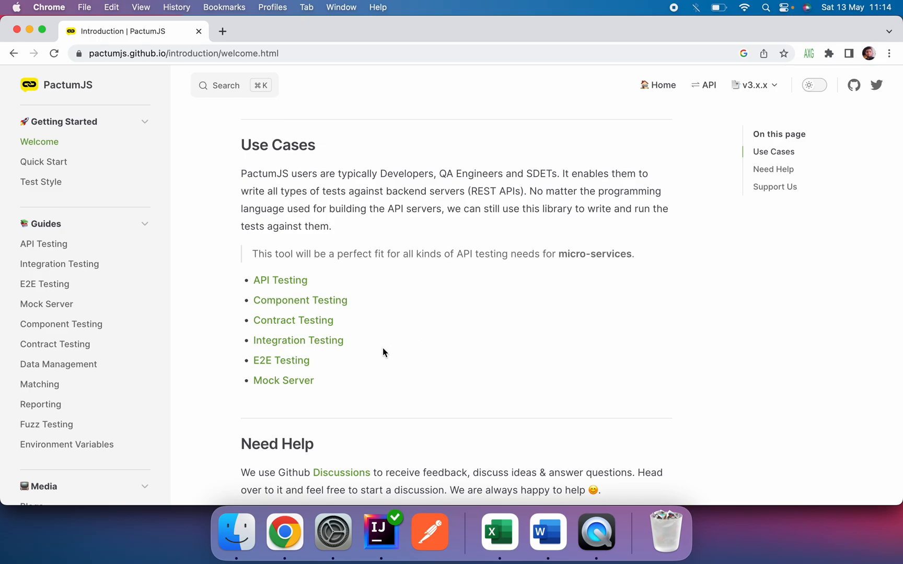
mouse_move(298, 365)
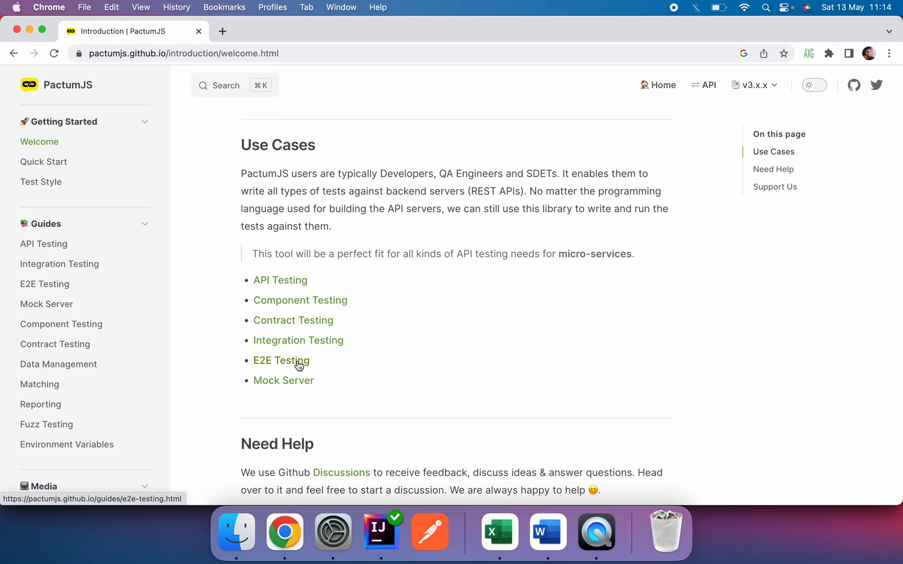
mouse_move(307, 383)
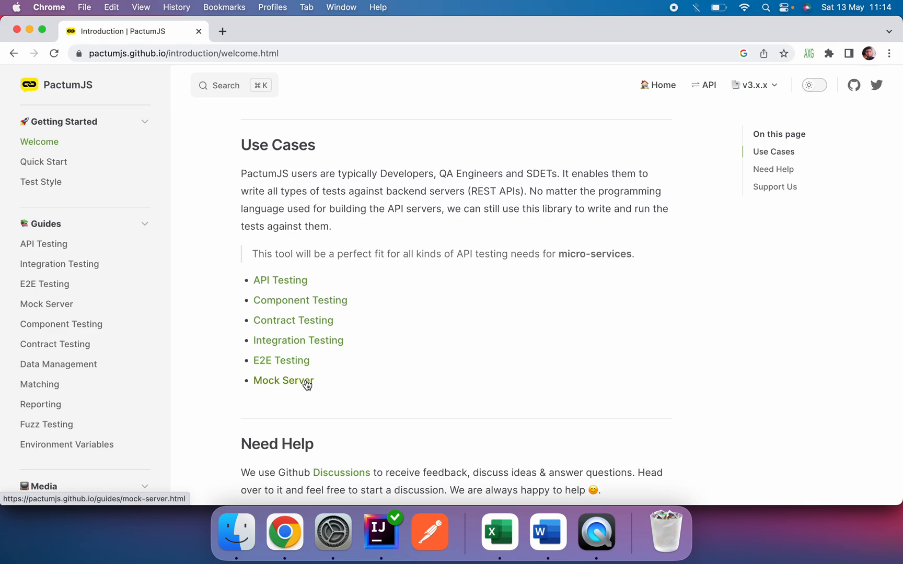
Open the PactumJS GitHub repository from the home page's View on GitHub link
scroll("down", 3)
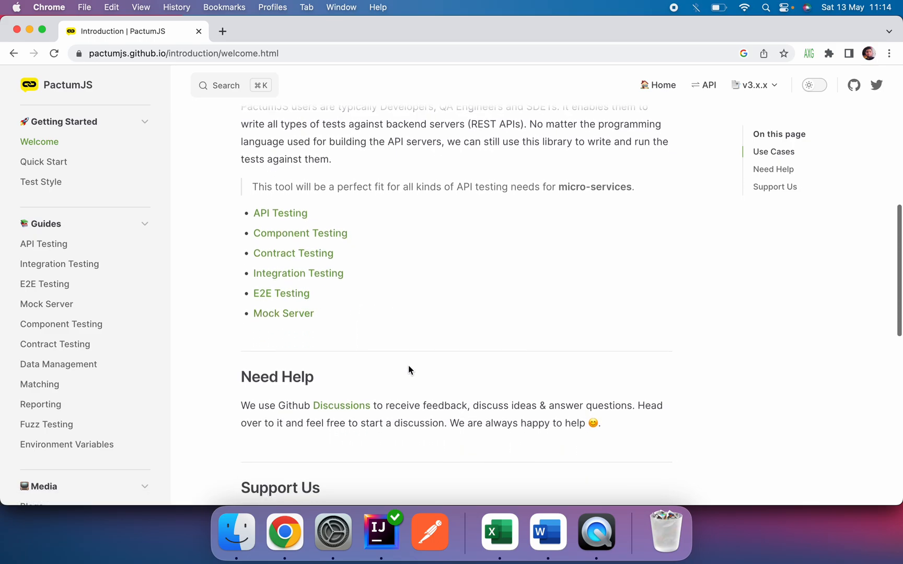
scroll("down", 3)
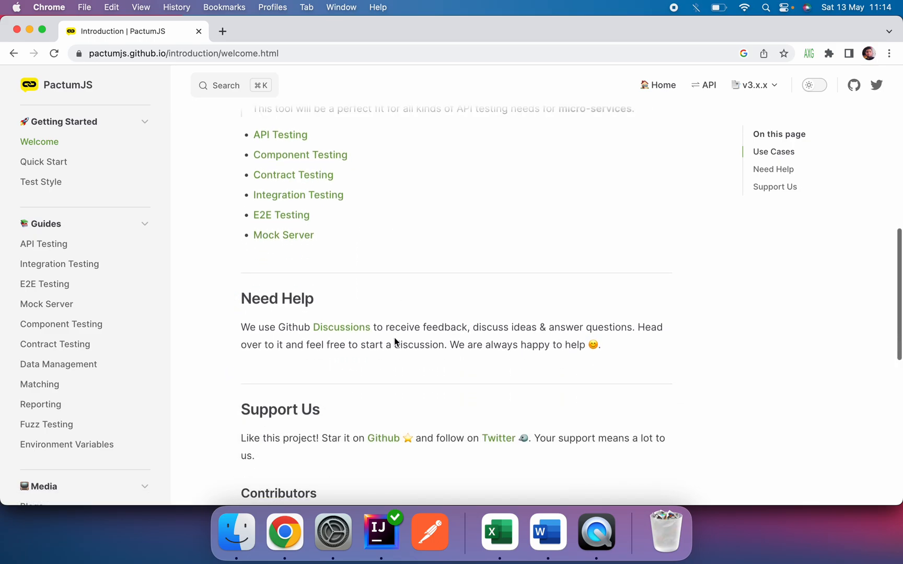
scroll("down", 3)
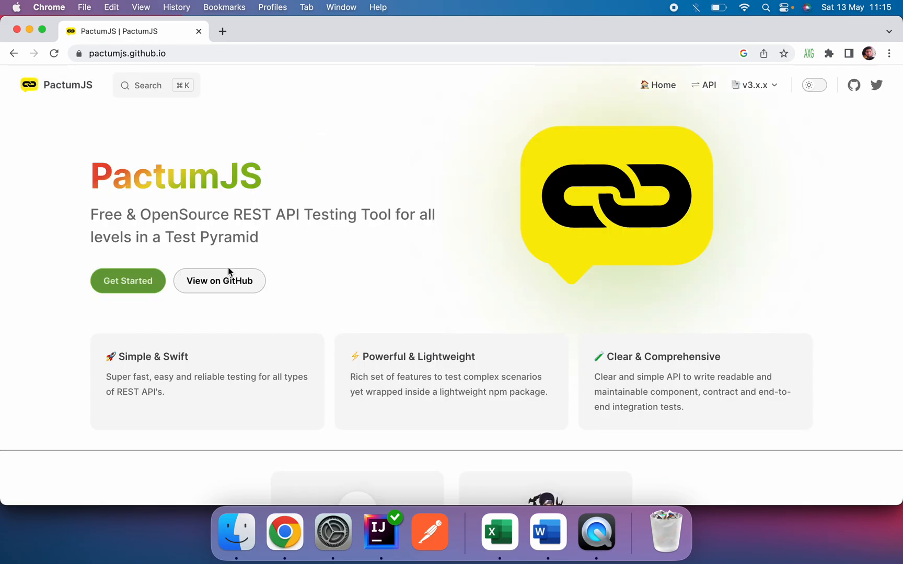
left_click(220, 281)
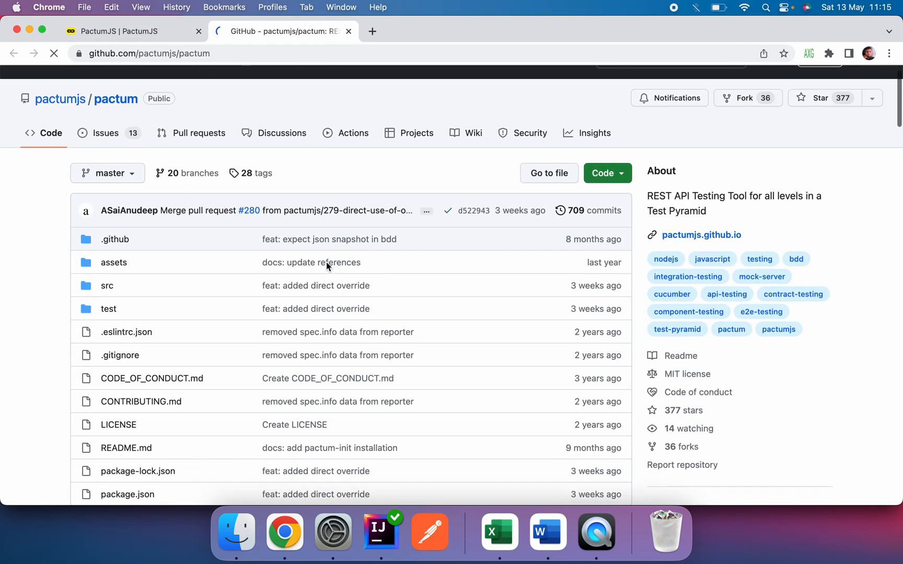
scroll("down", 3)
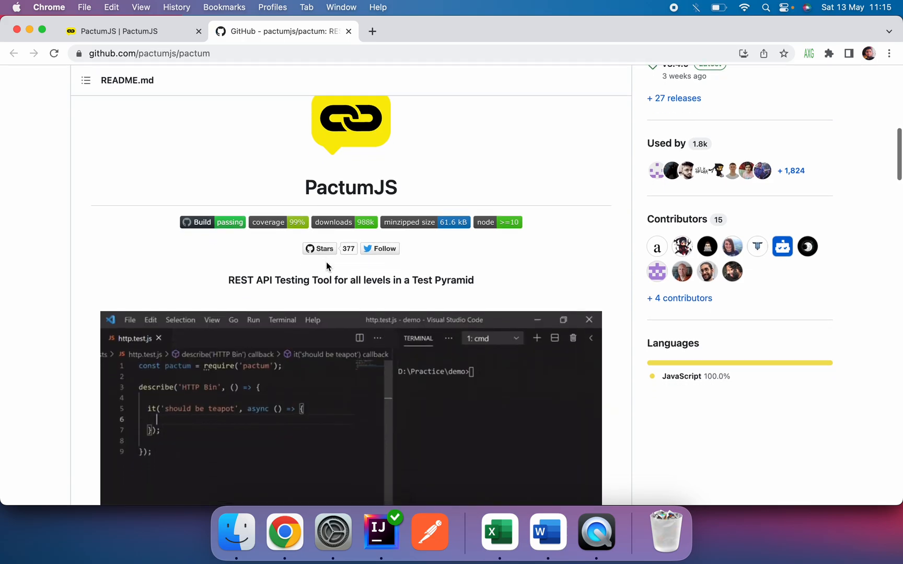
scroll("down", 3)
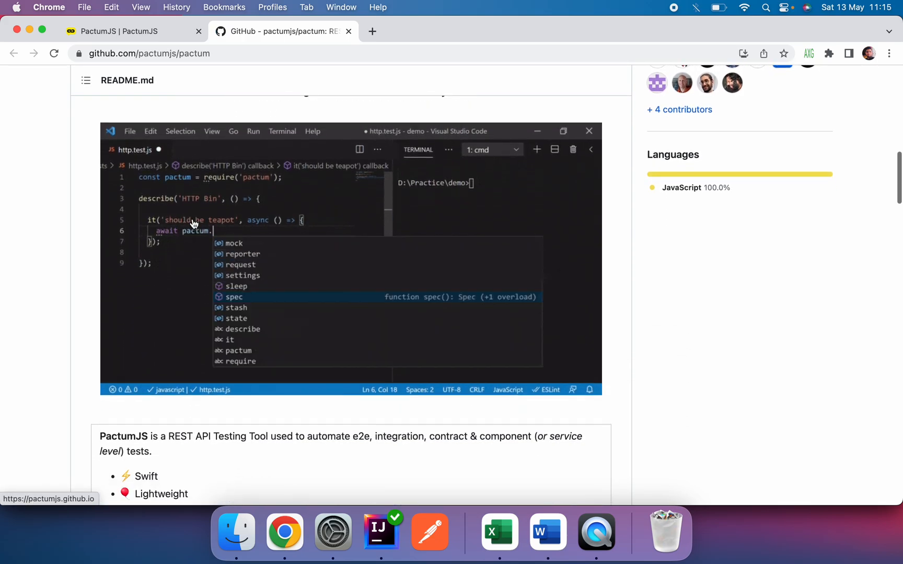
scroll("down", 3)
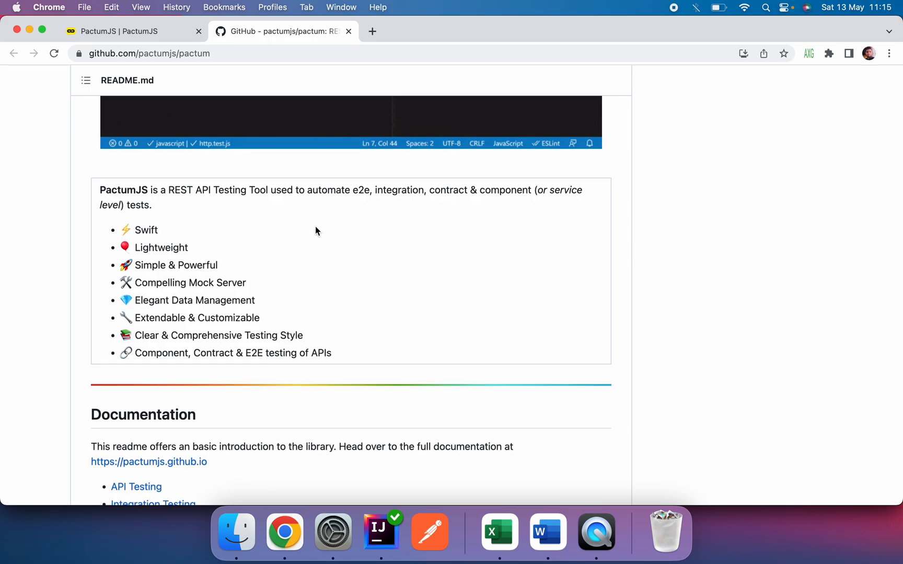
scroll("down", 3)
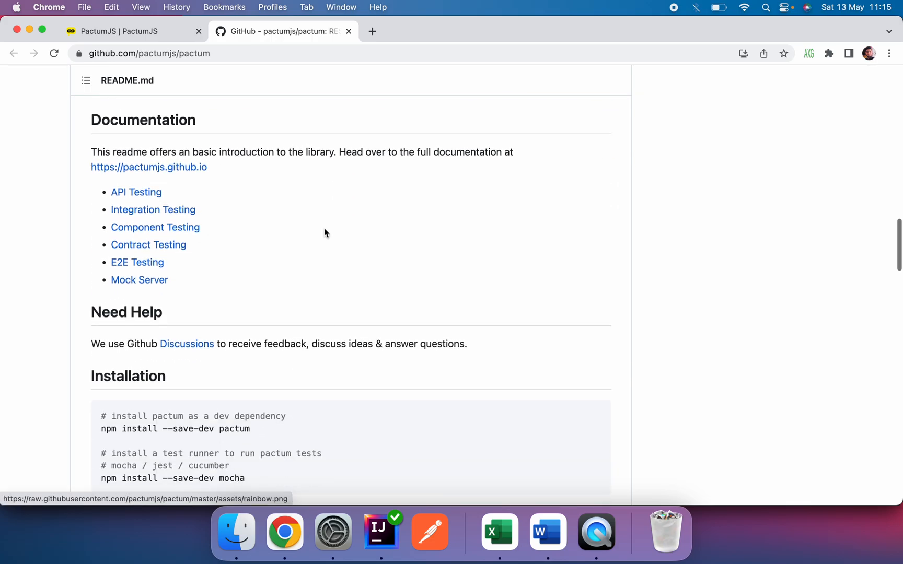
scroll("down", 3)
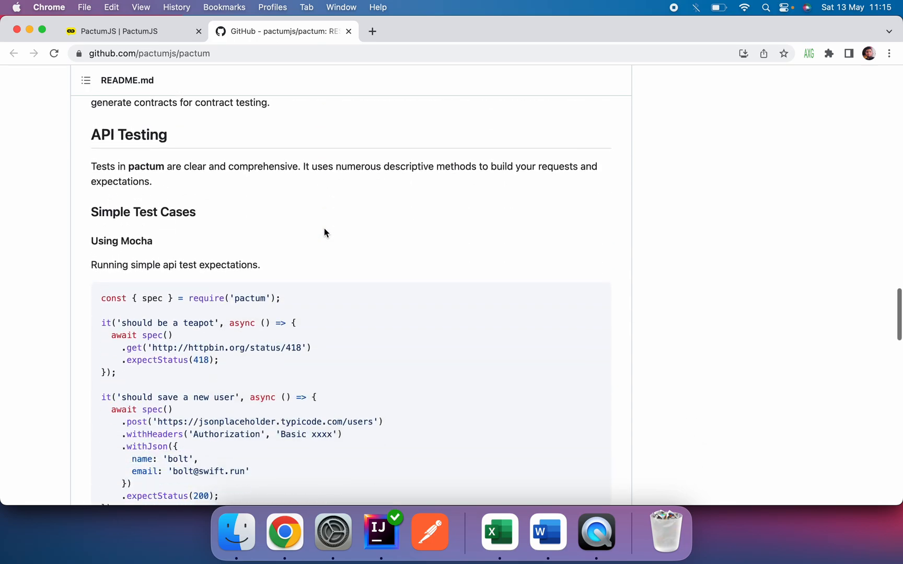
scroll("down", 3)
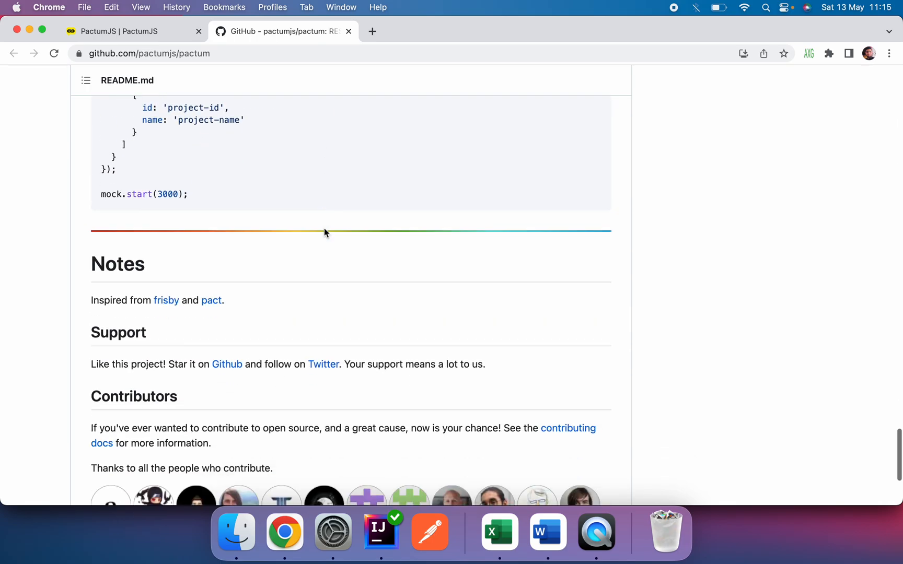